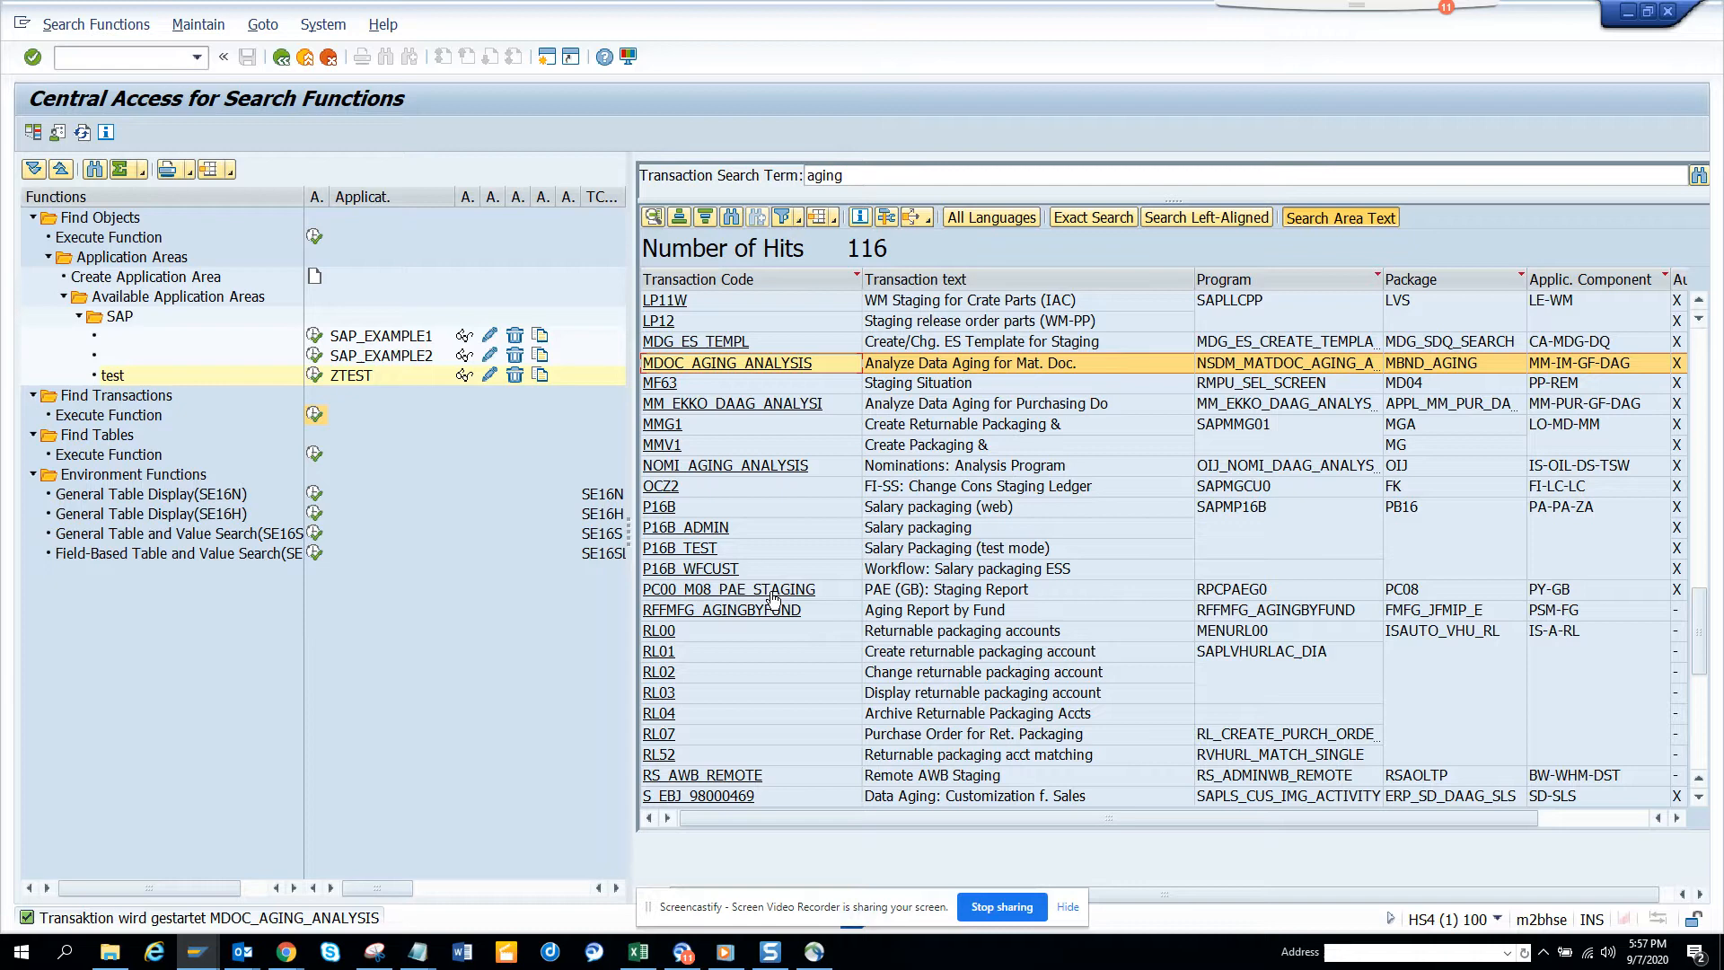
mouse_move(830, 396)
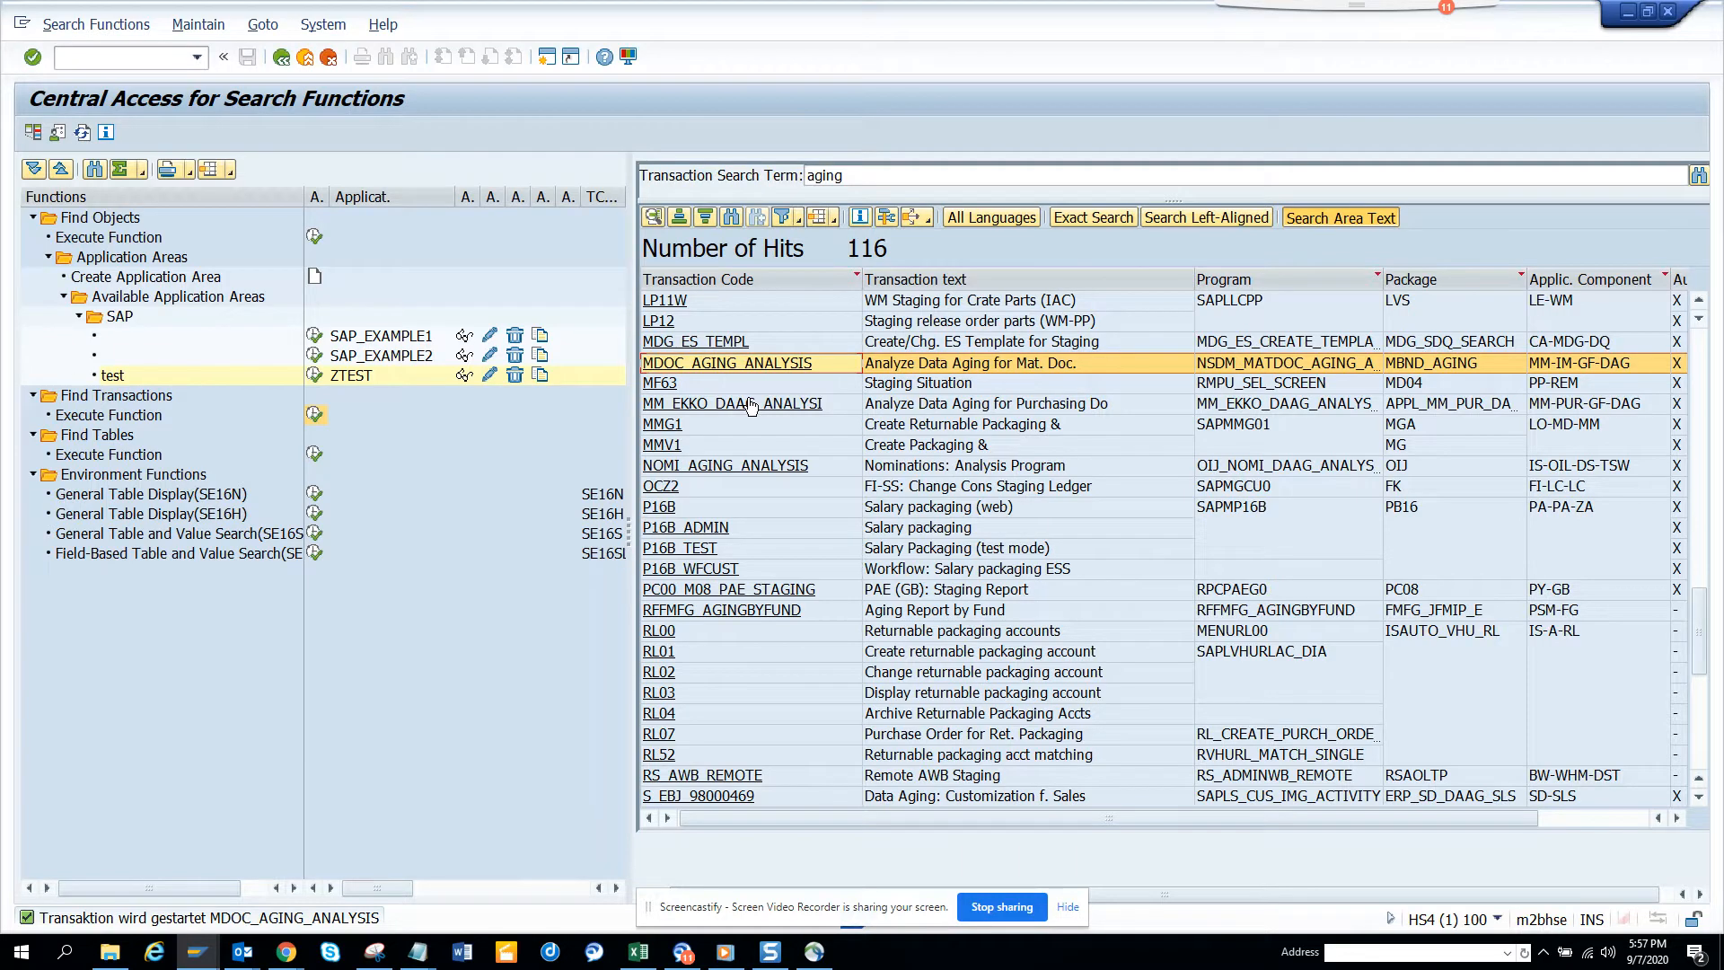
Step: Select 'Analyze Data Aging for Purchasing Documents' from the aging transaction hit list
click(733, 403)
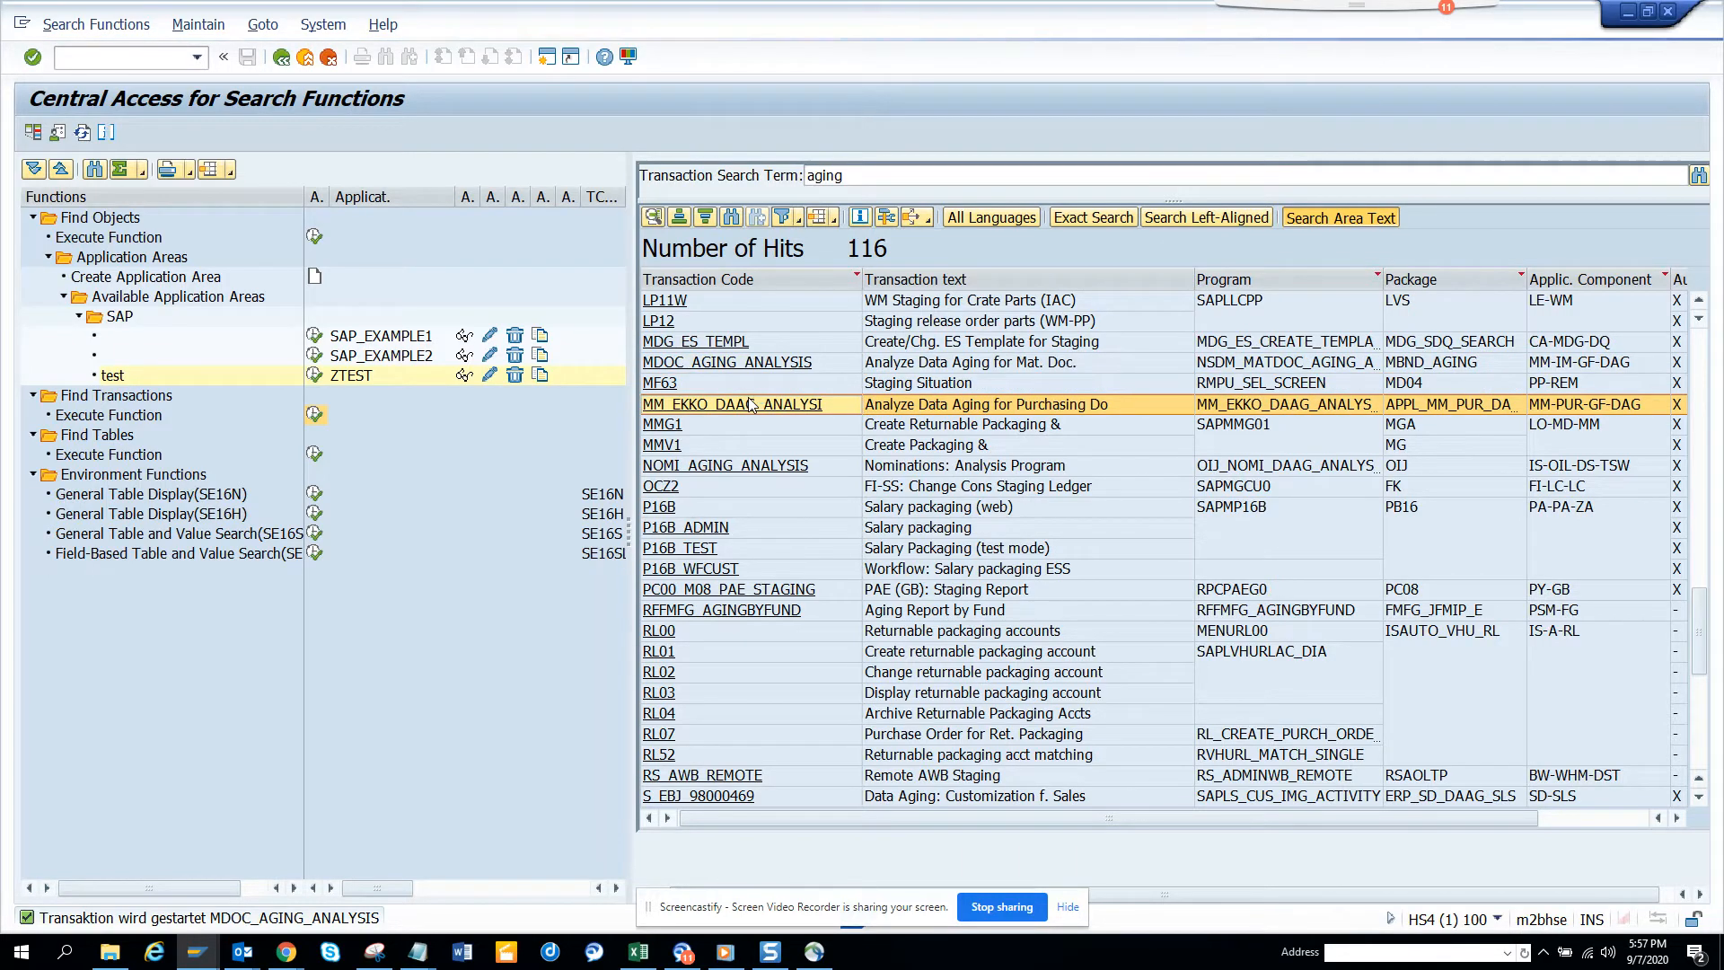
Step: Launch the purchasing data aging analysis program and view its documentation
double_click(731, 403)
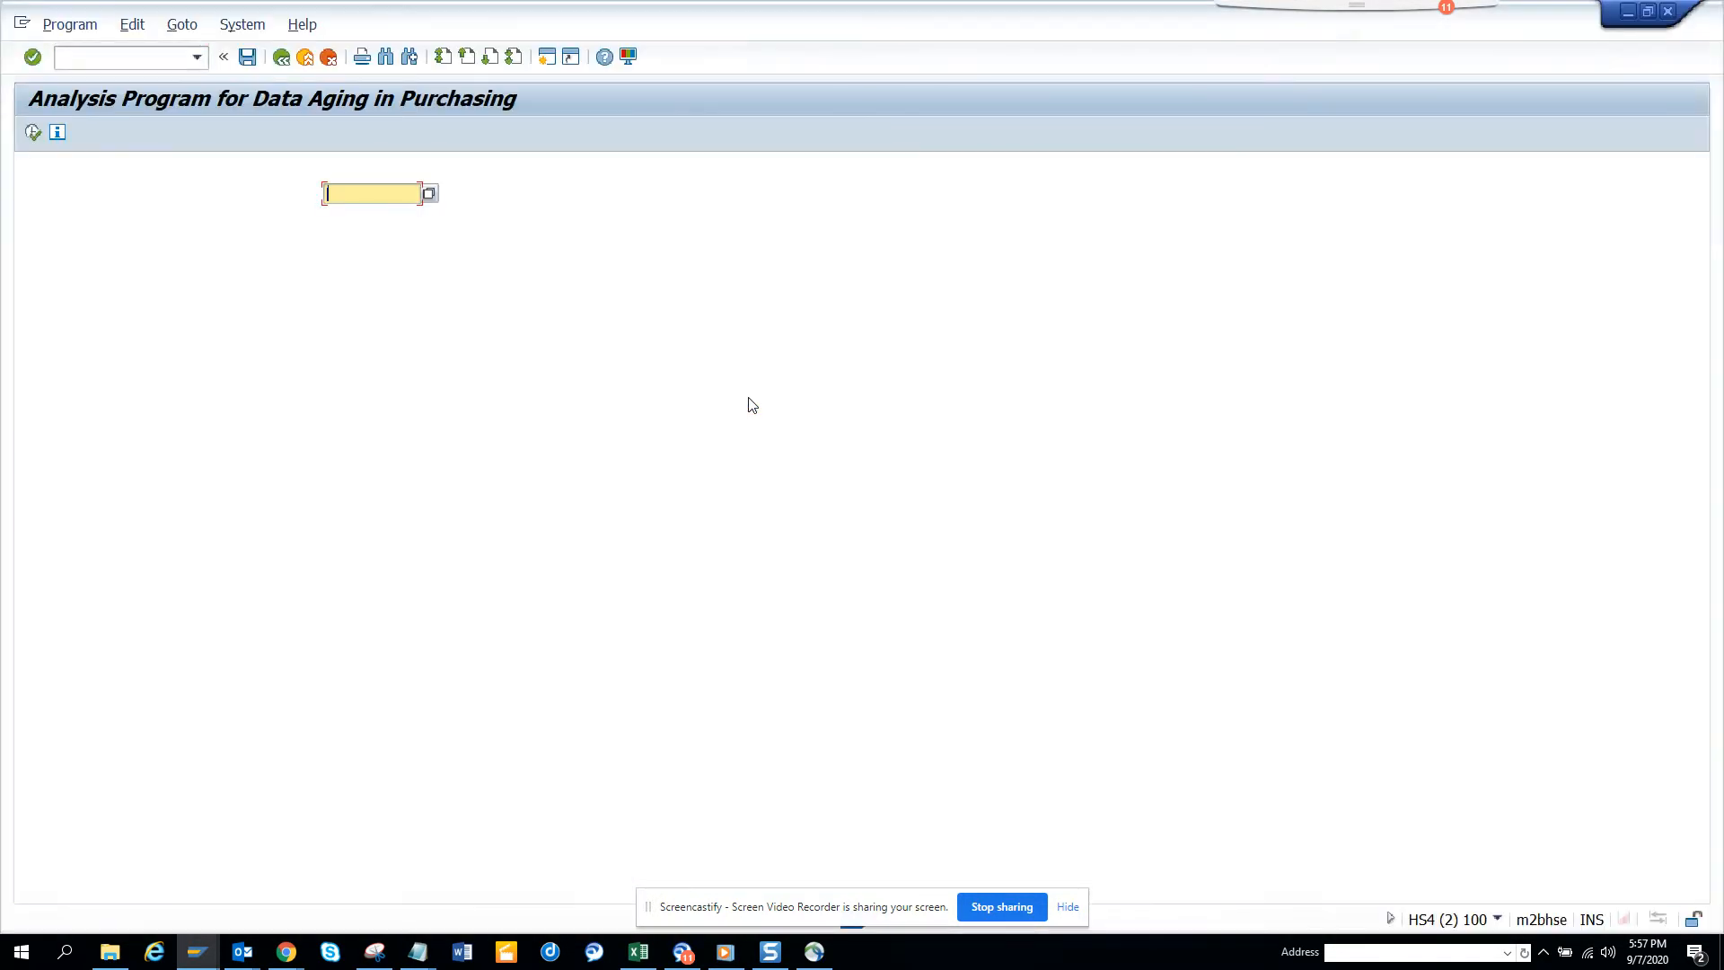
click(56, 132)
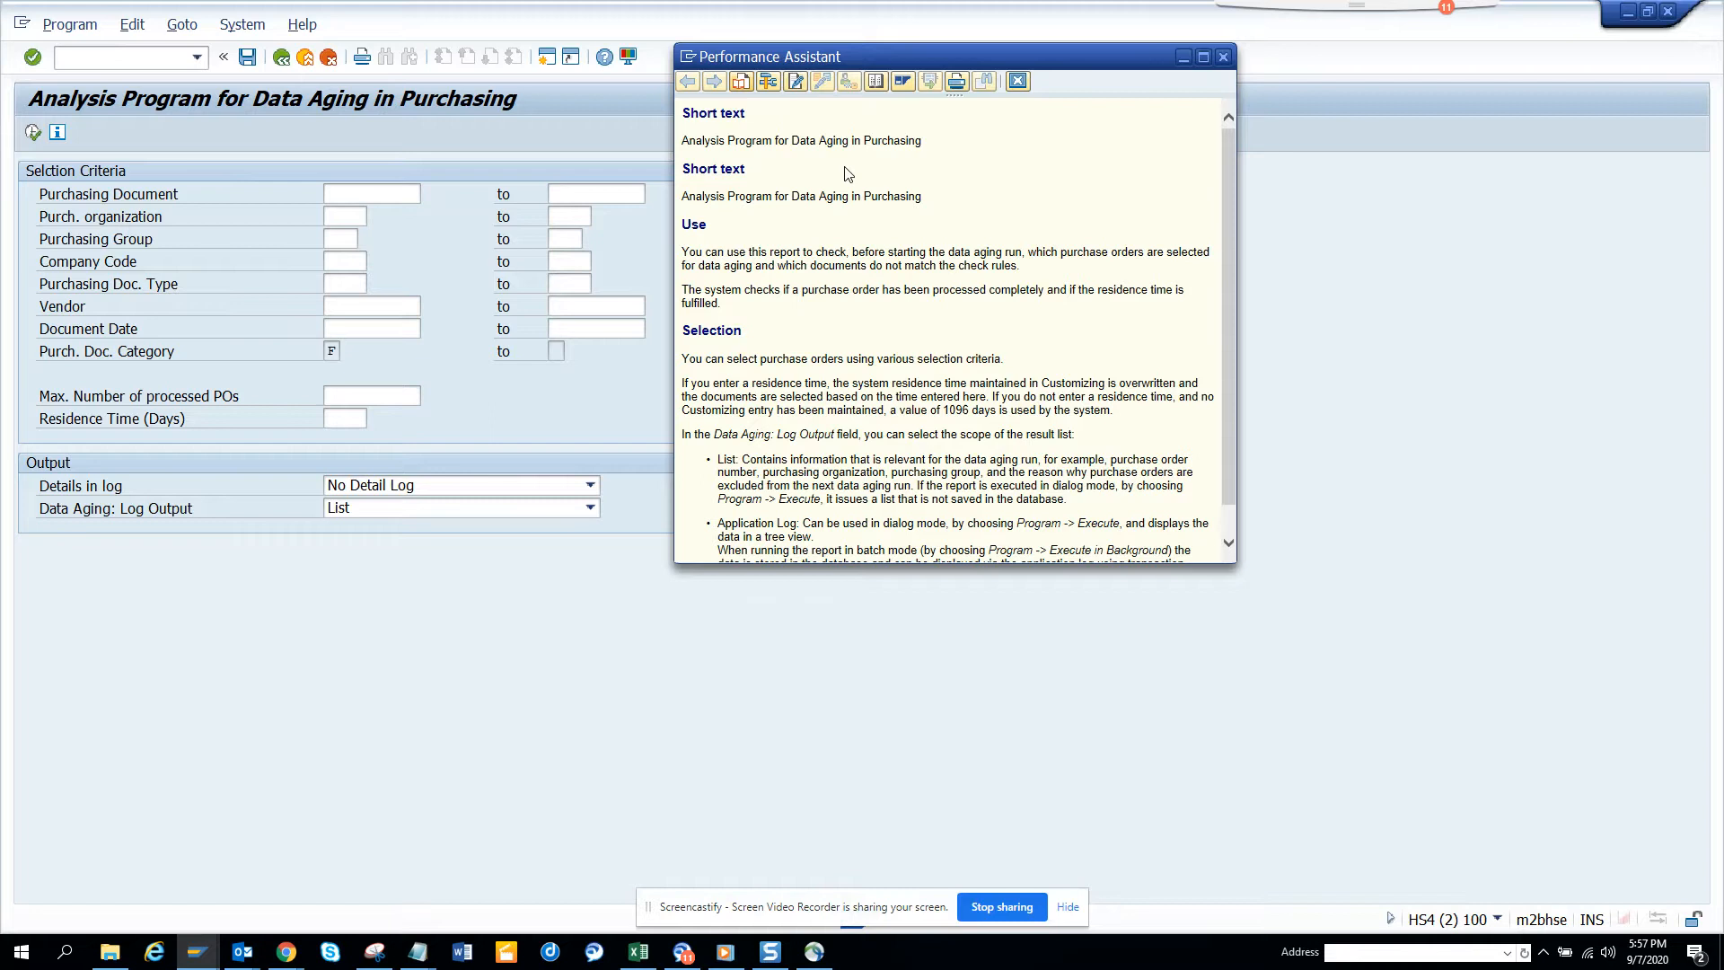
mouse_move(715, 254)
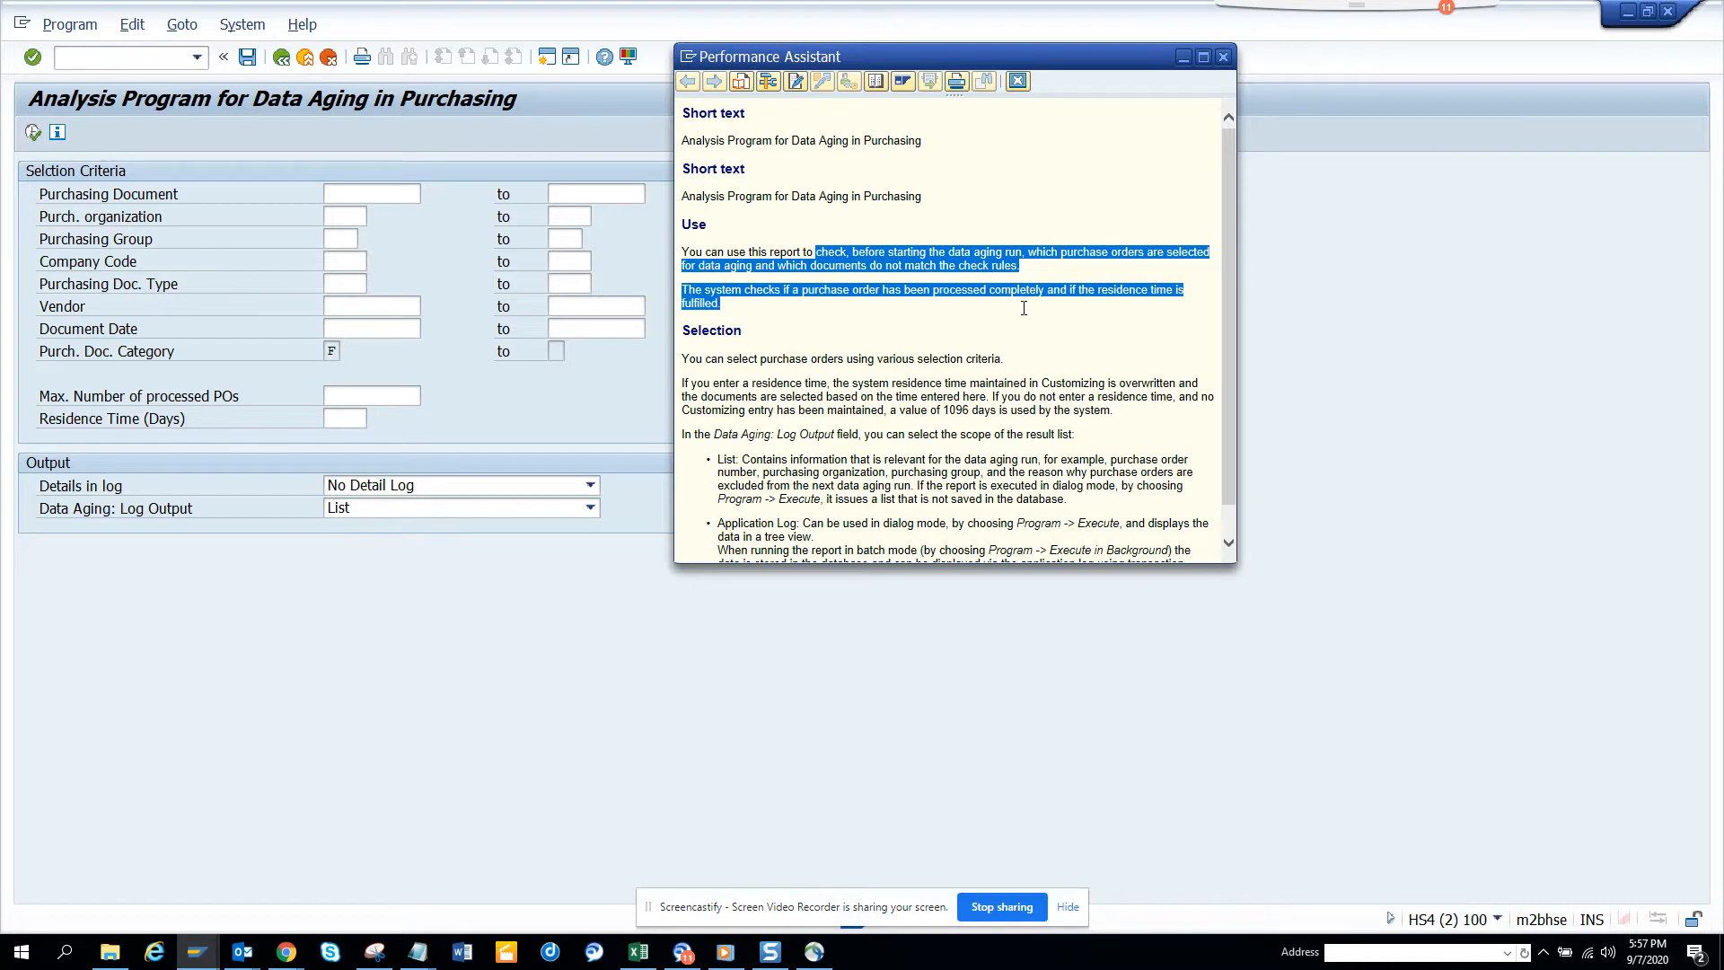
mouse_move(775, 339)
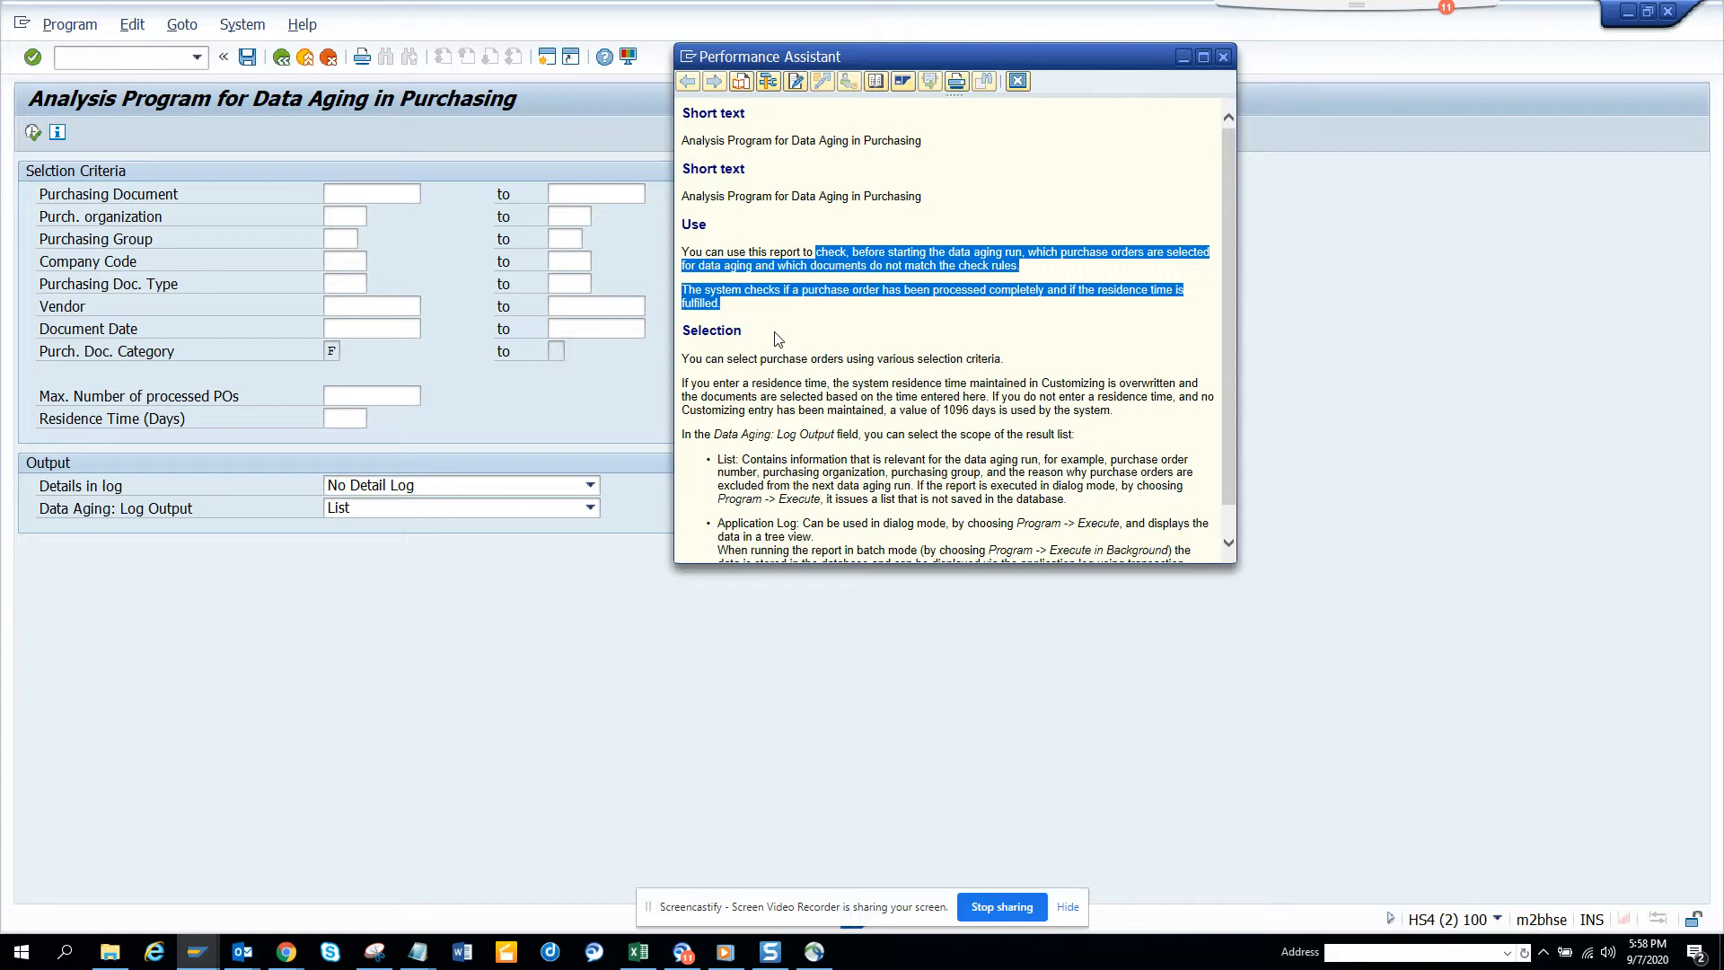
mouse_move(1237, 437)
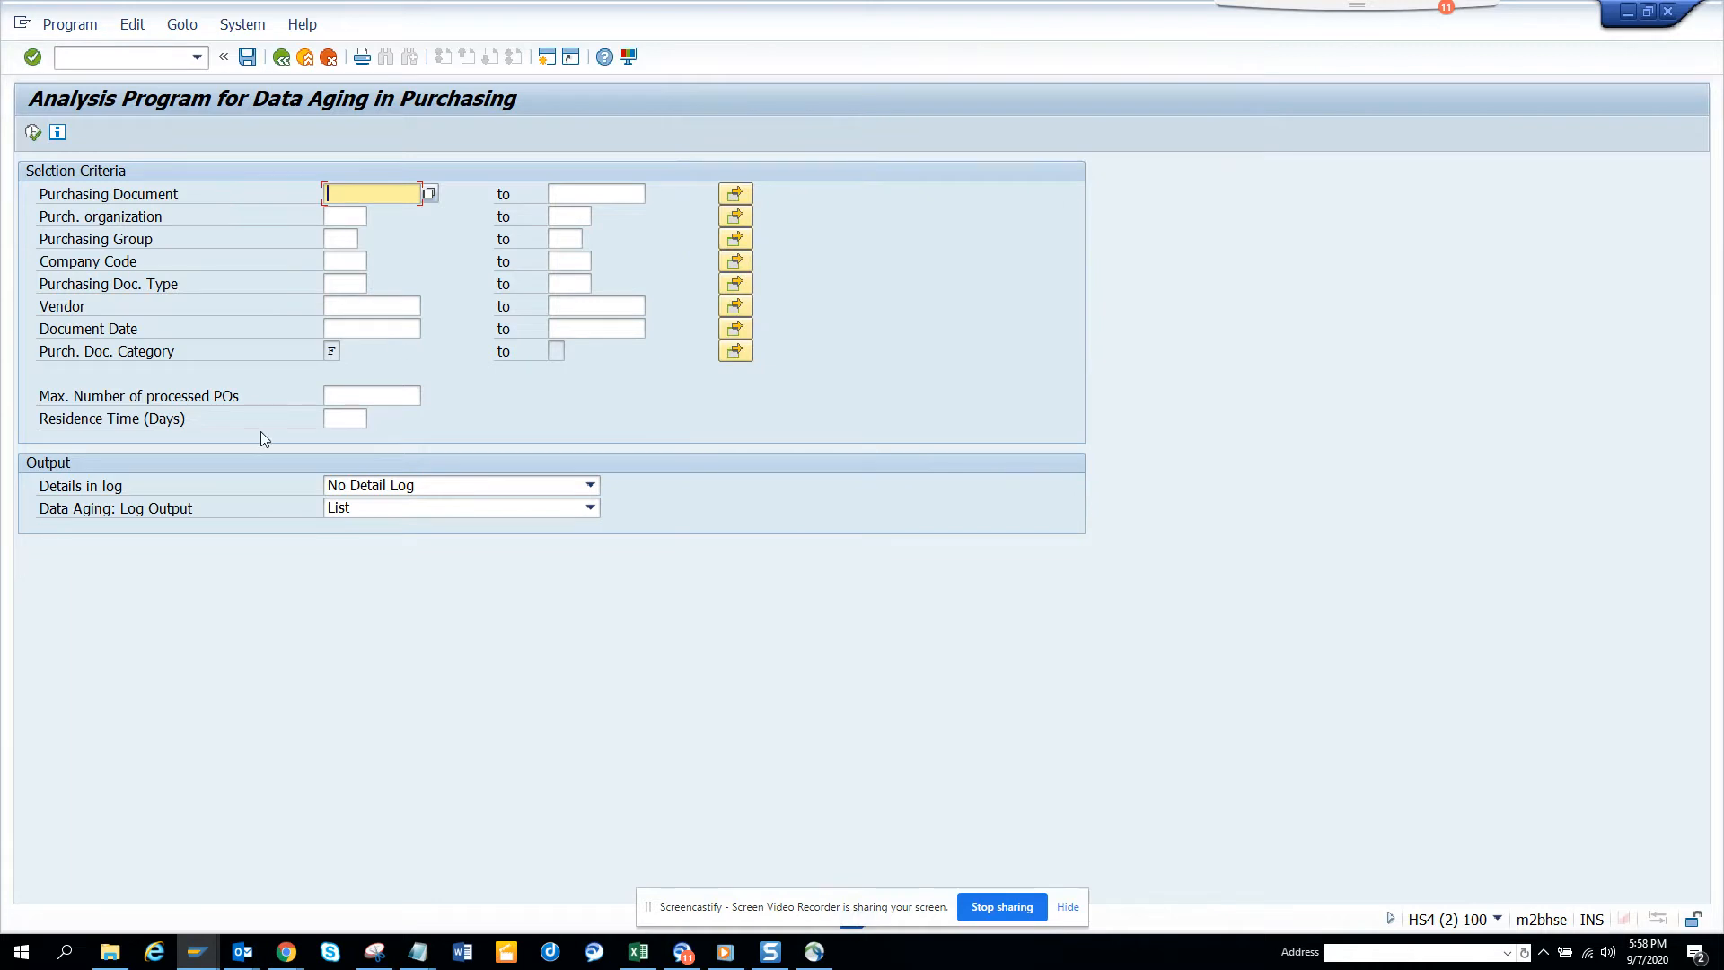
Step: Enter residence time 365 days and choose Complete for Details in log
click(344, 418)
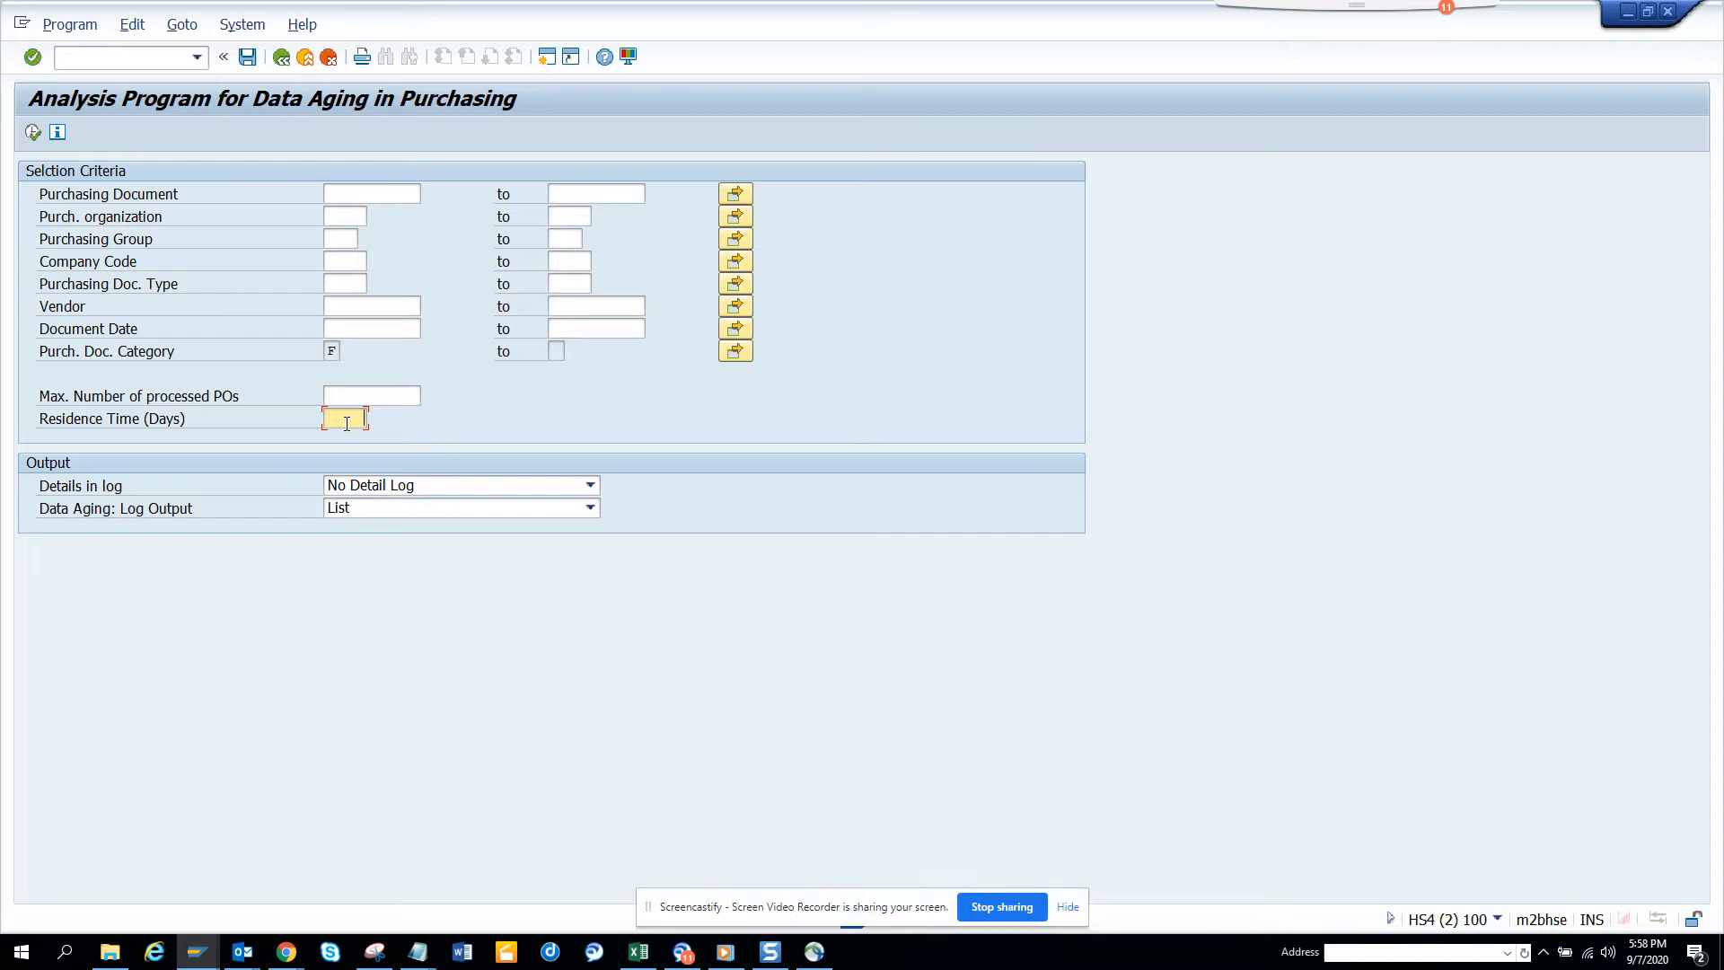
text(365)
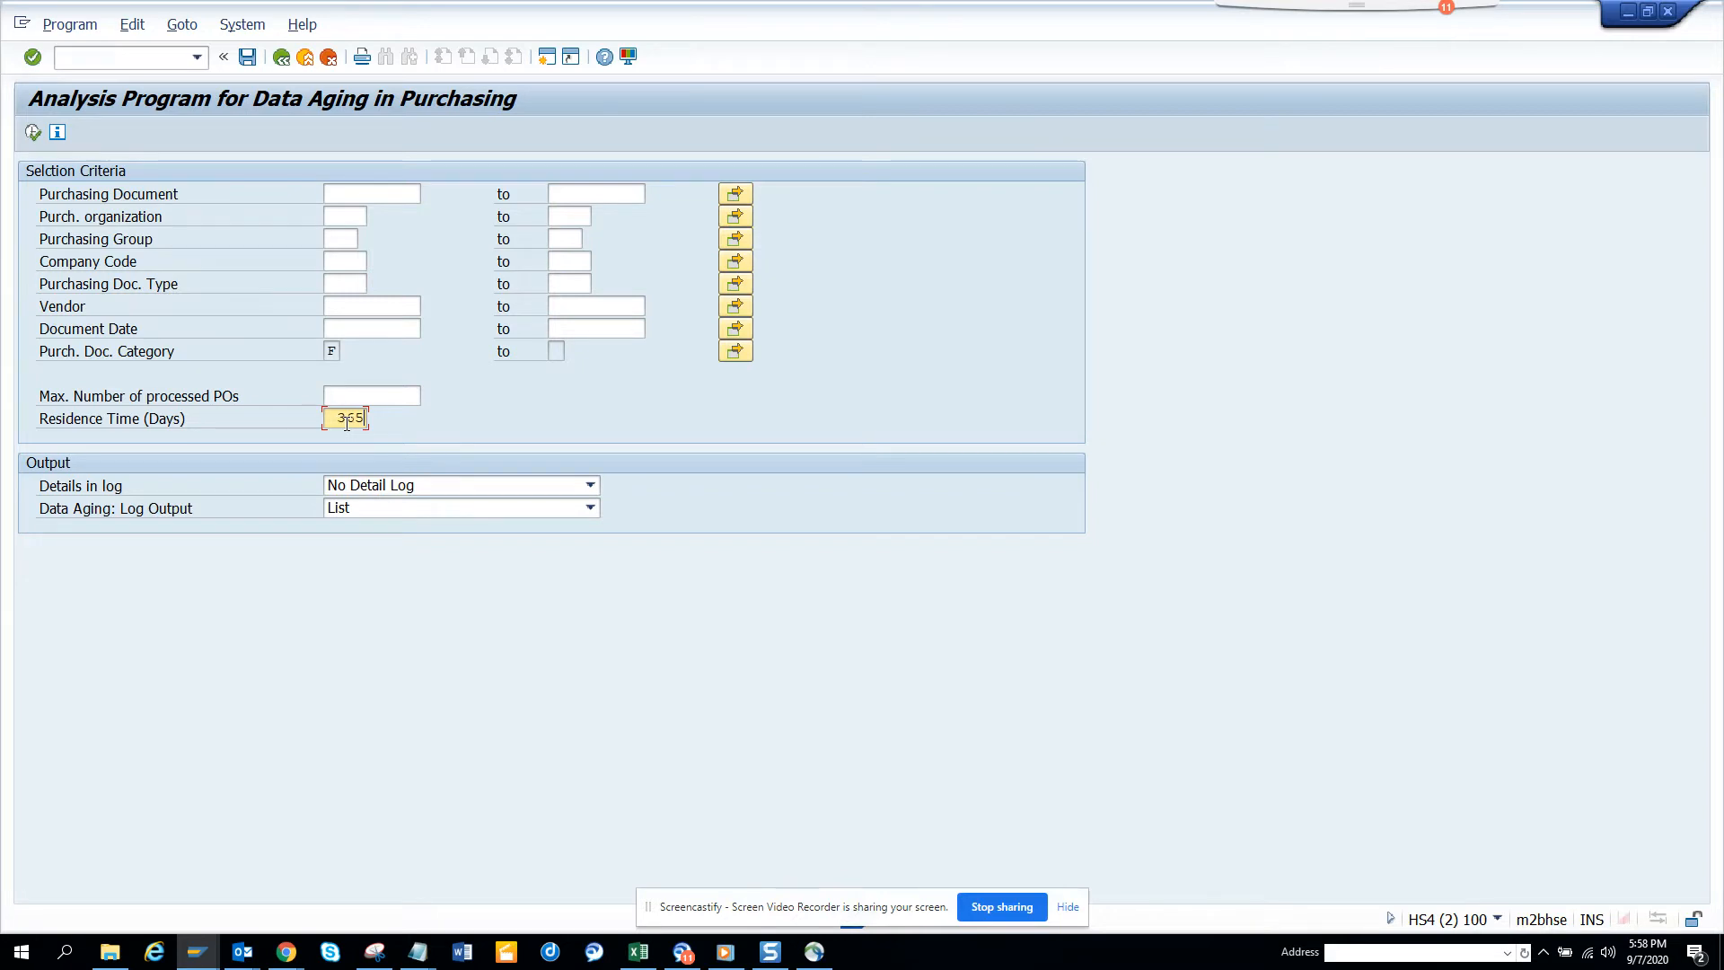
click(590, 485)
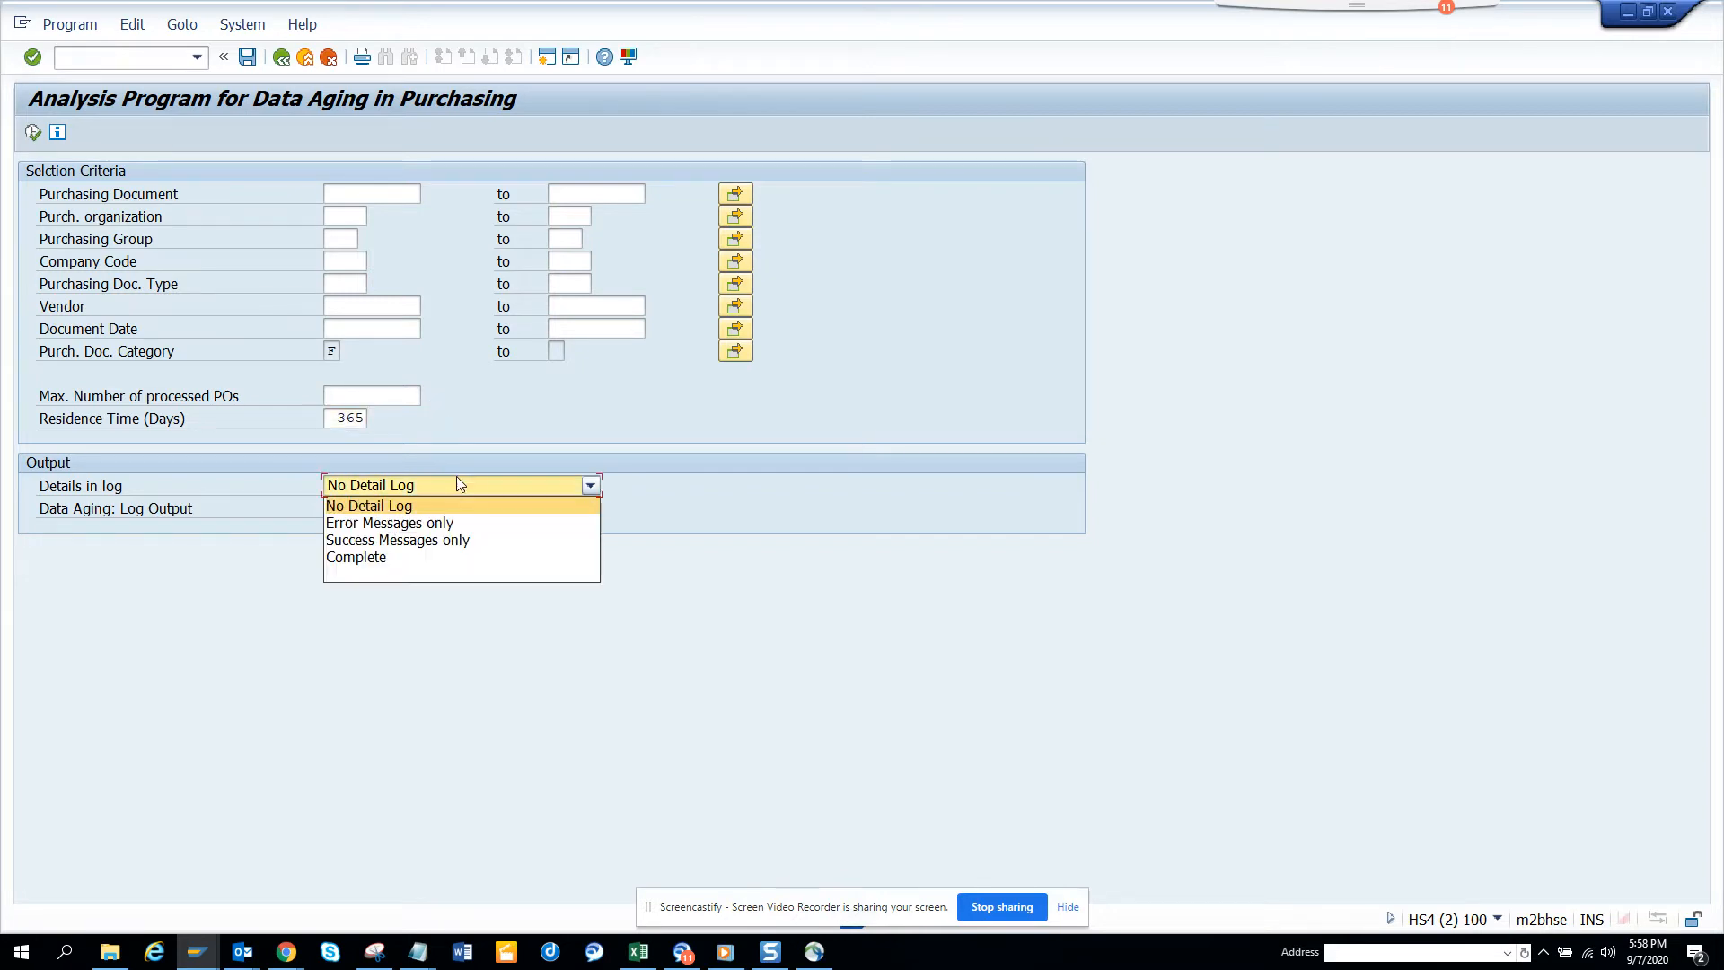
mouse_move(427, 557)
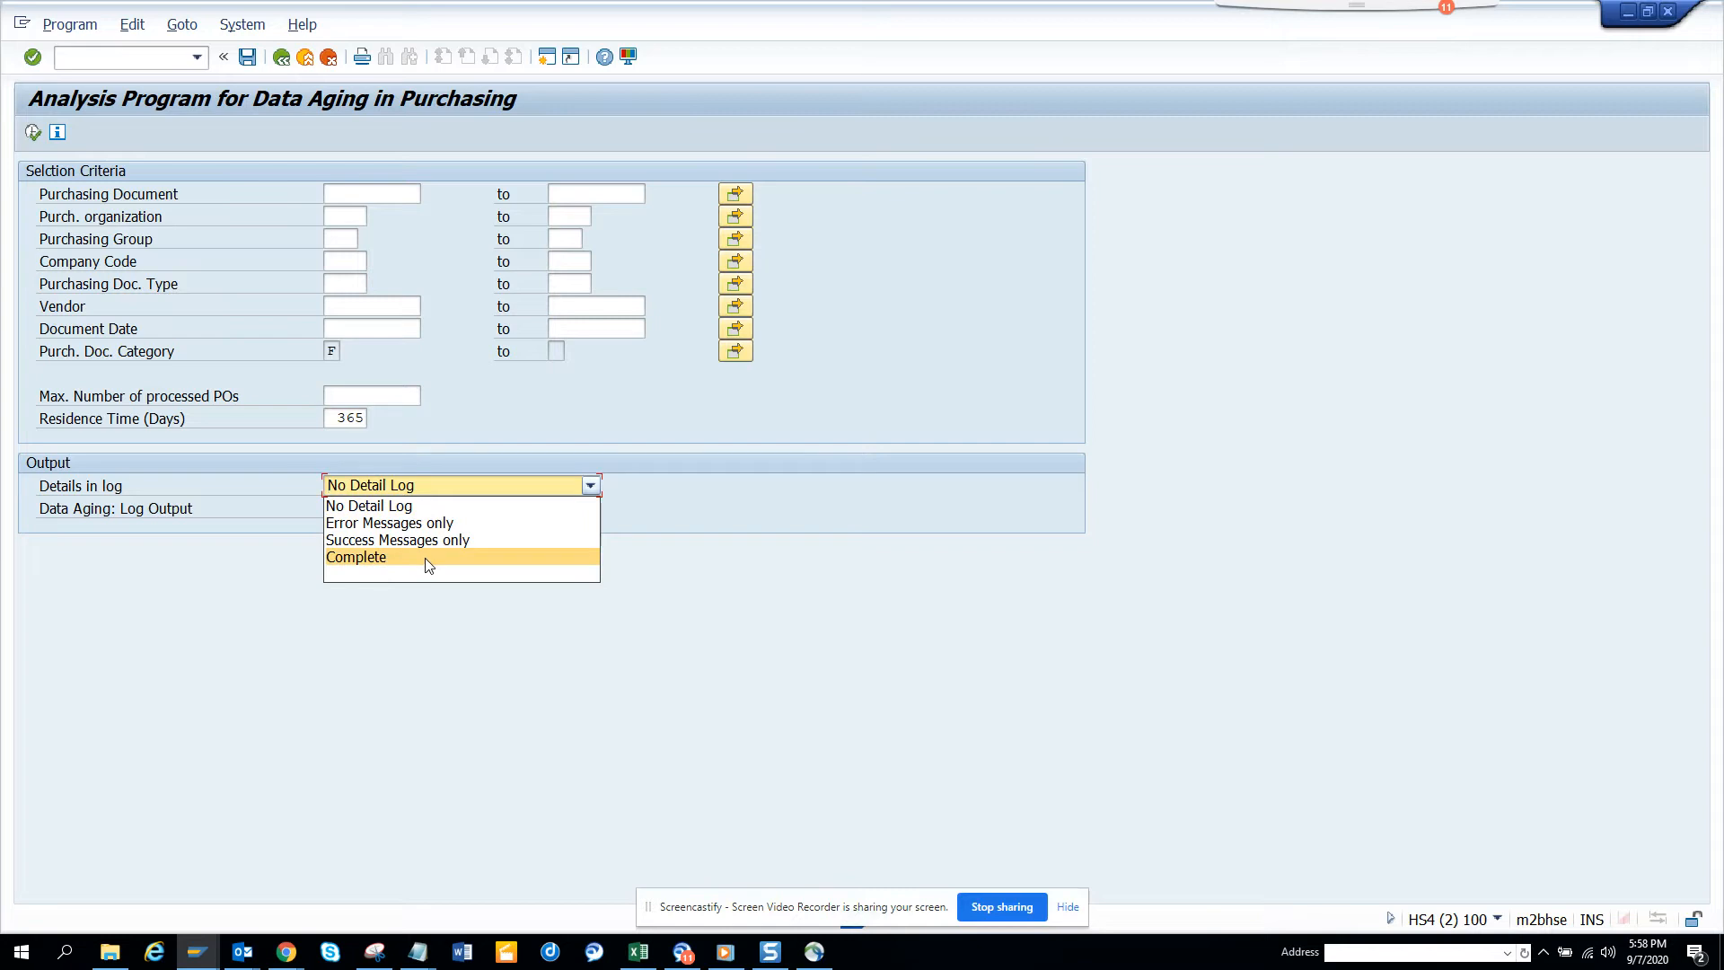
click(356, 557)
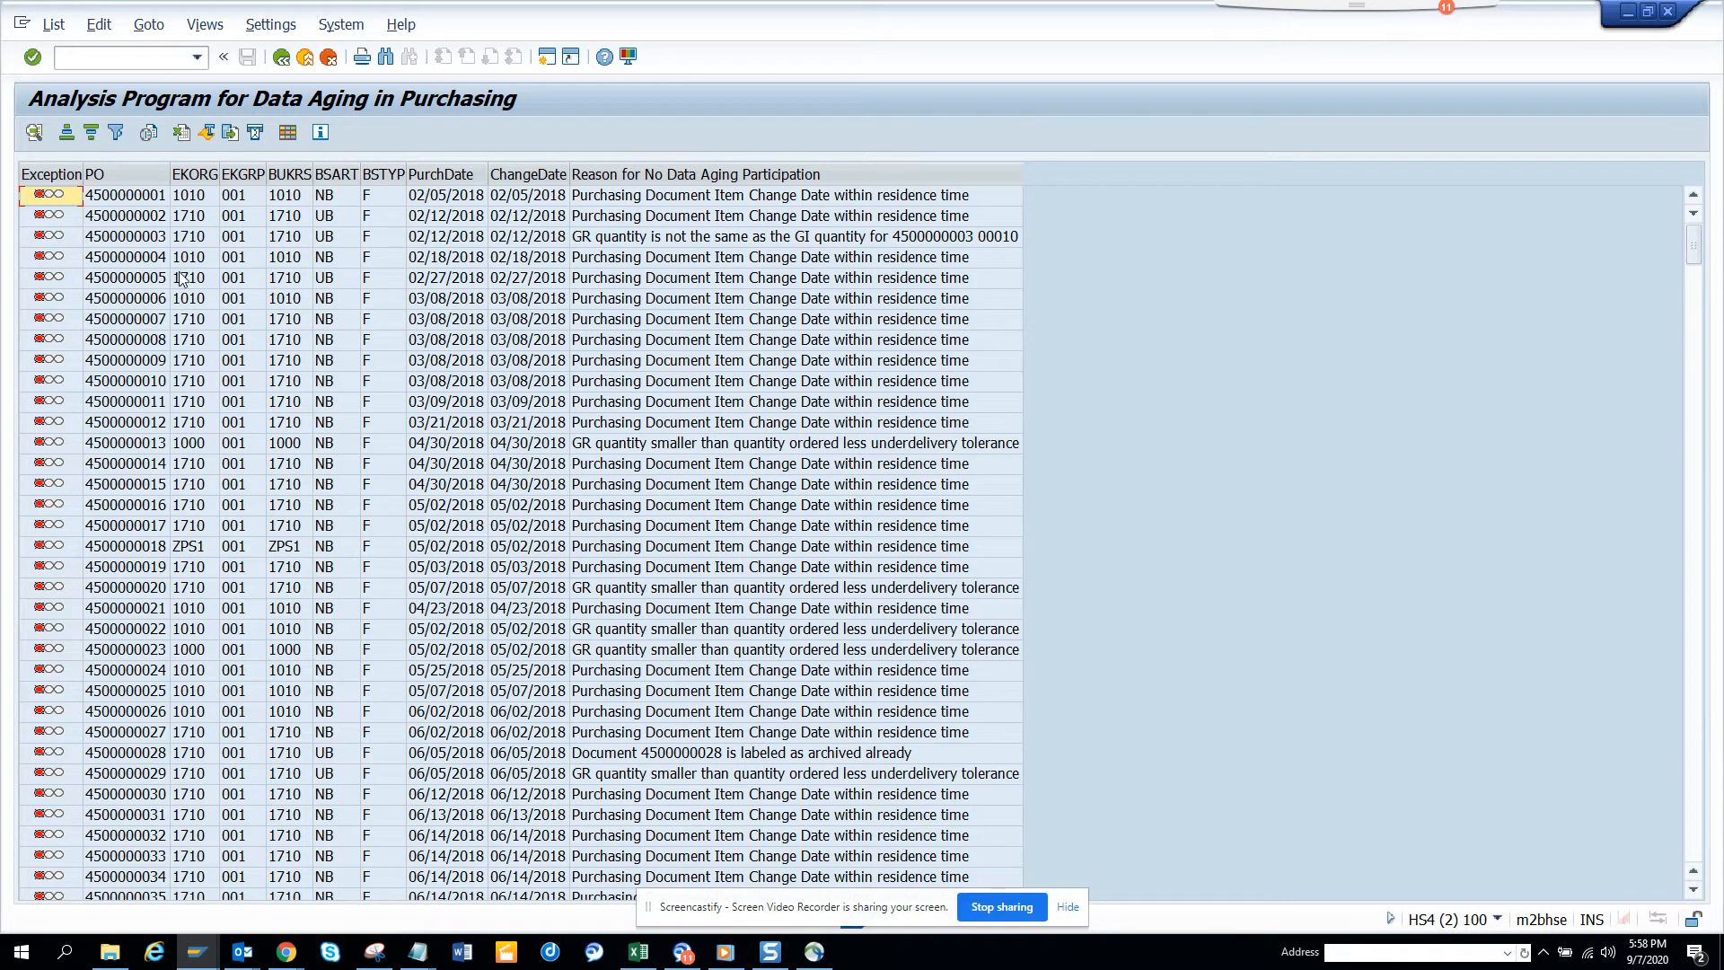
mouse_move(858, 215)
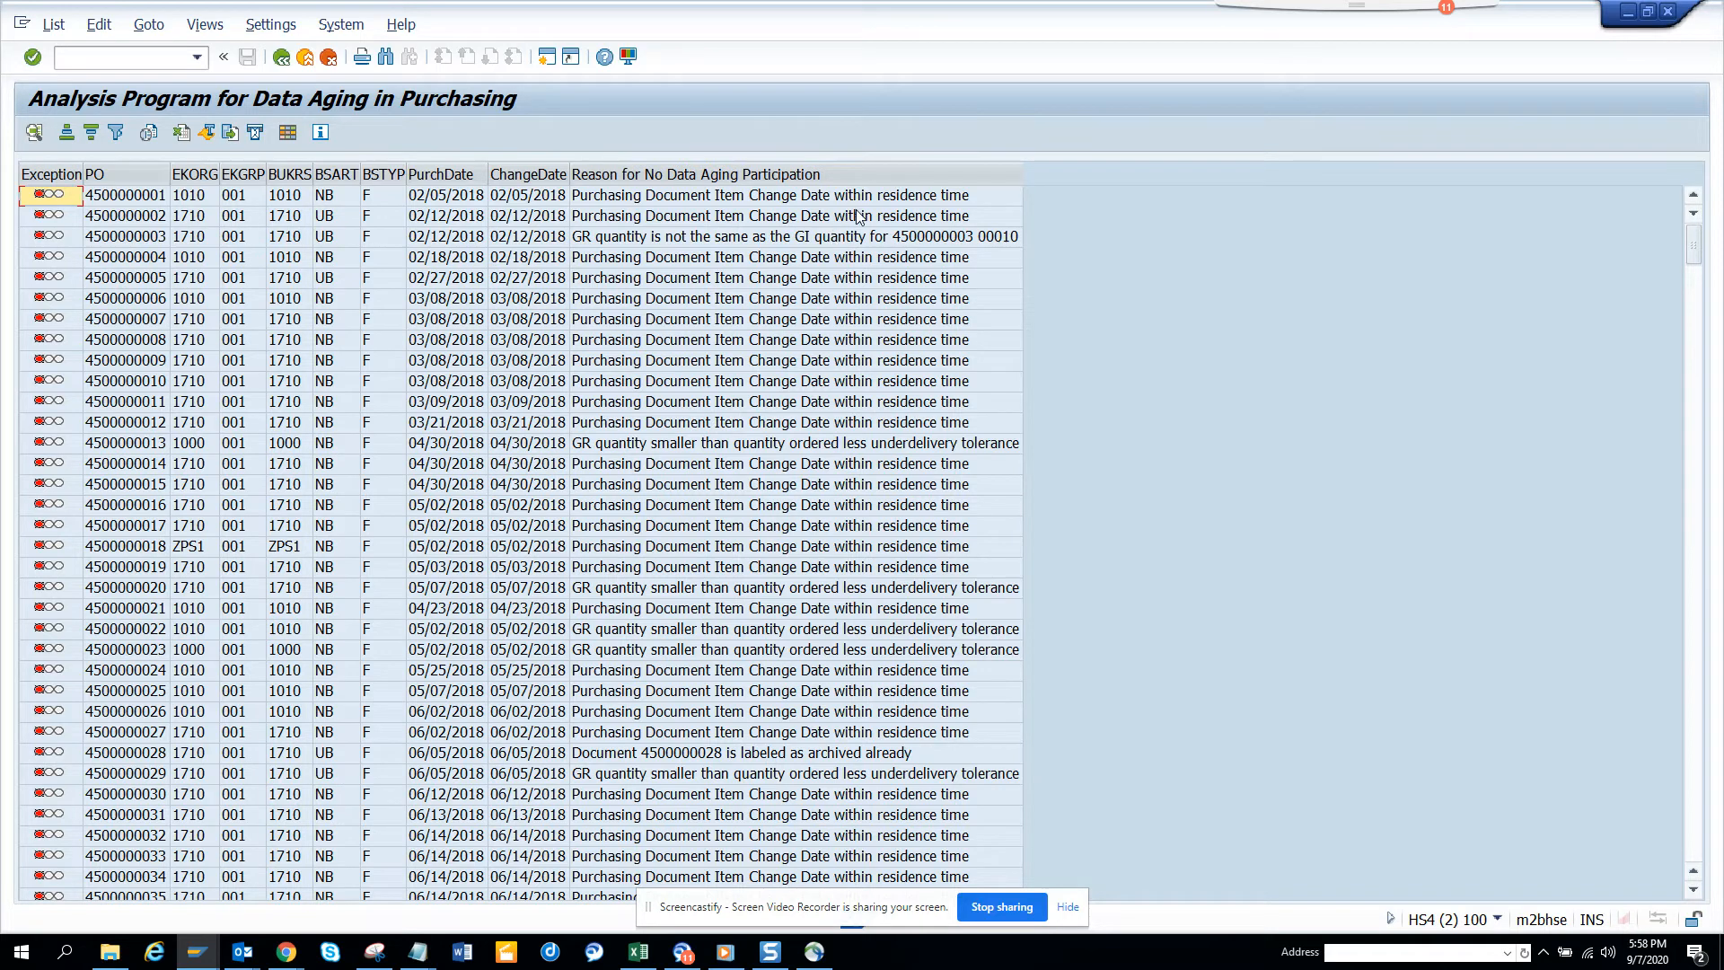
mouse_move(51, 173)
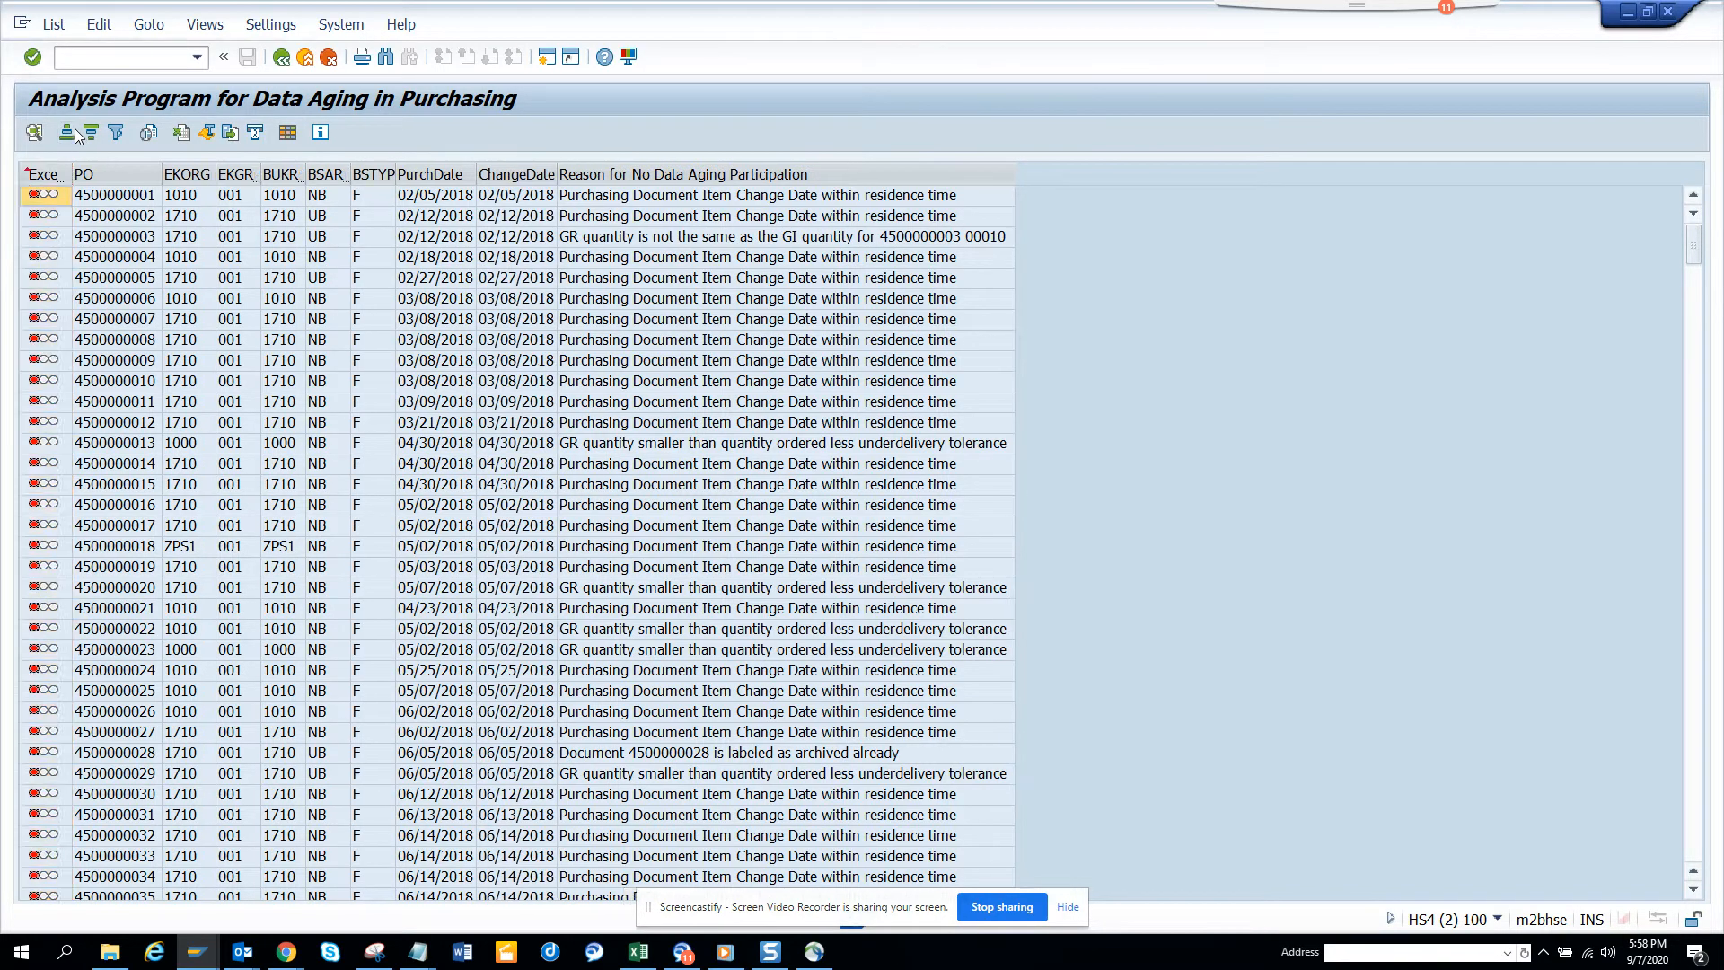
Step: Sort the results list by Overall Status and confirm
click(89, 132)
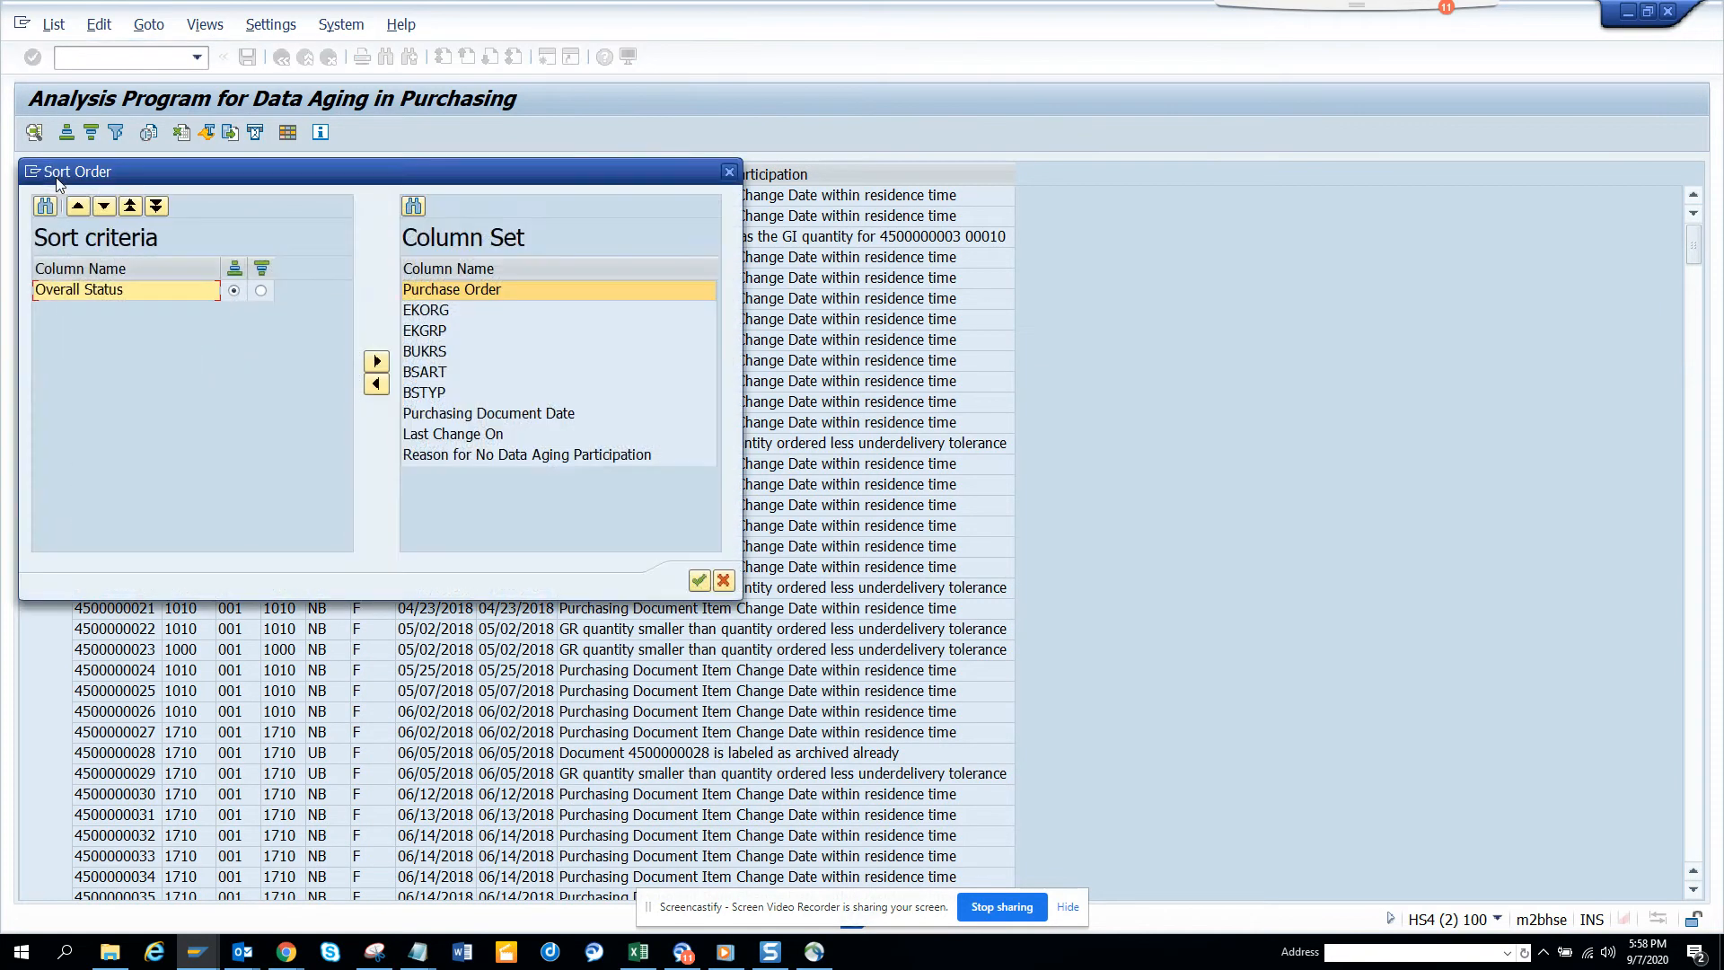
click(699, 579)
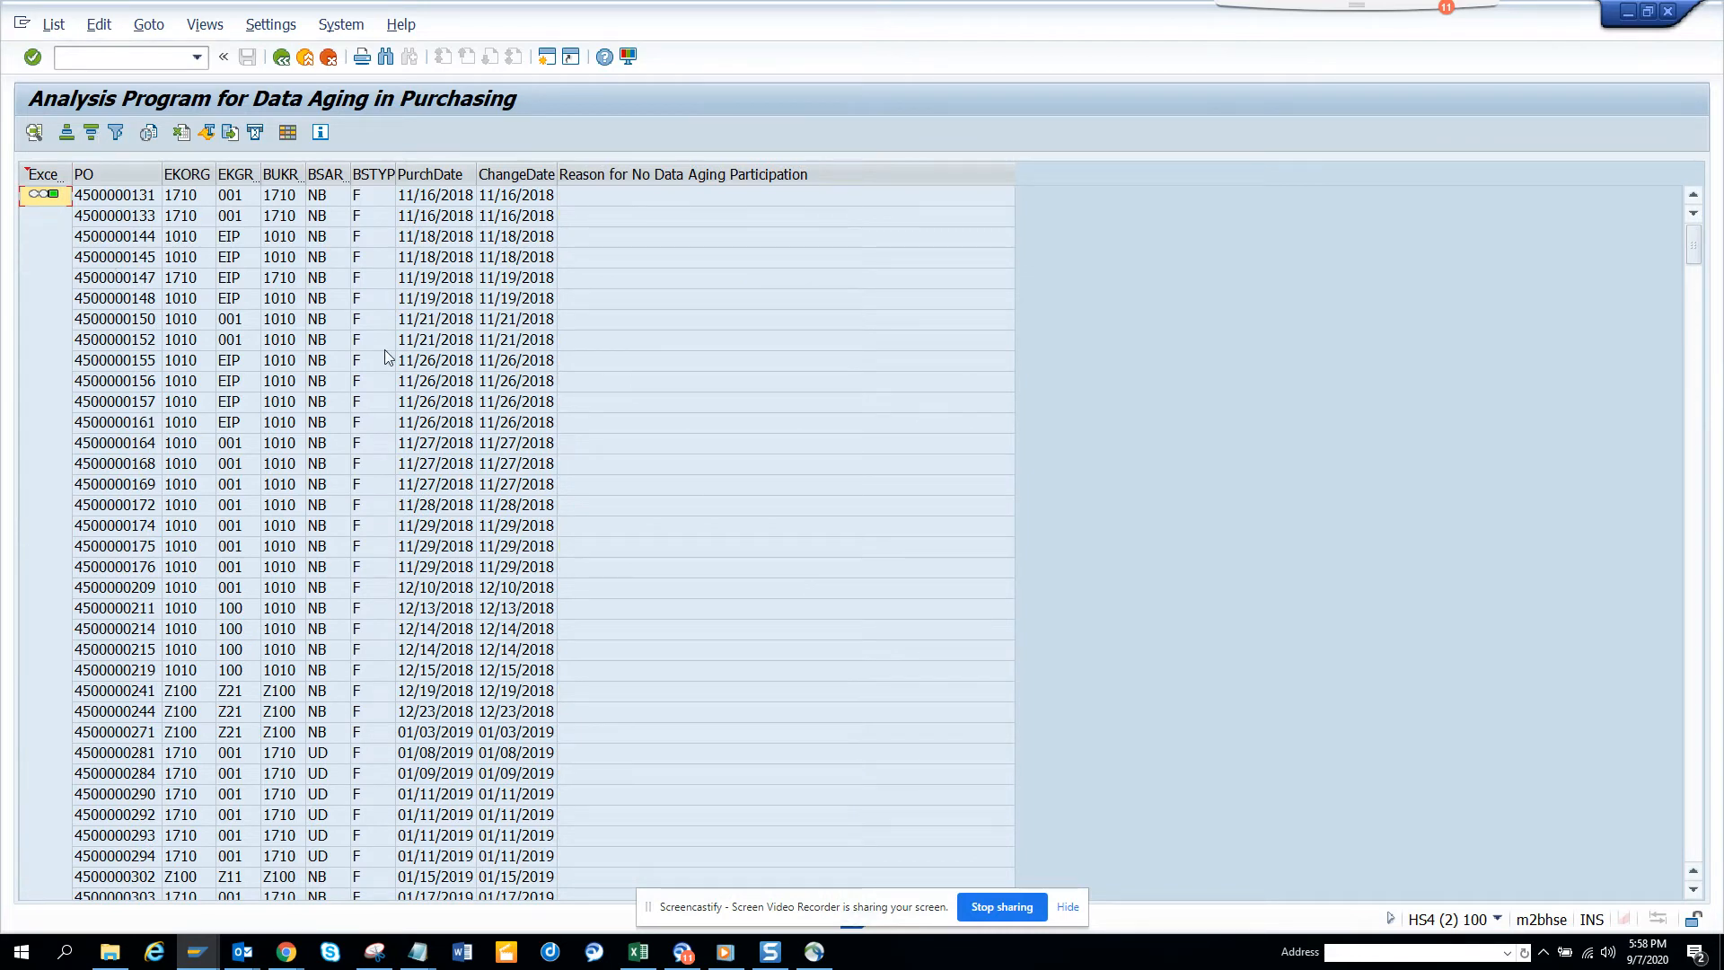
mouse_move(176, 366)
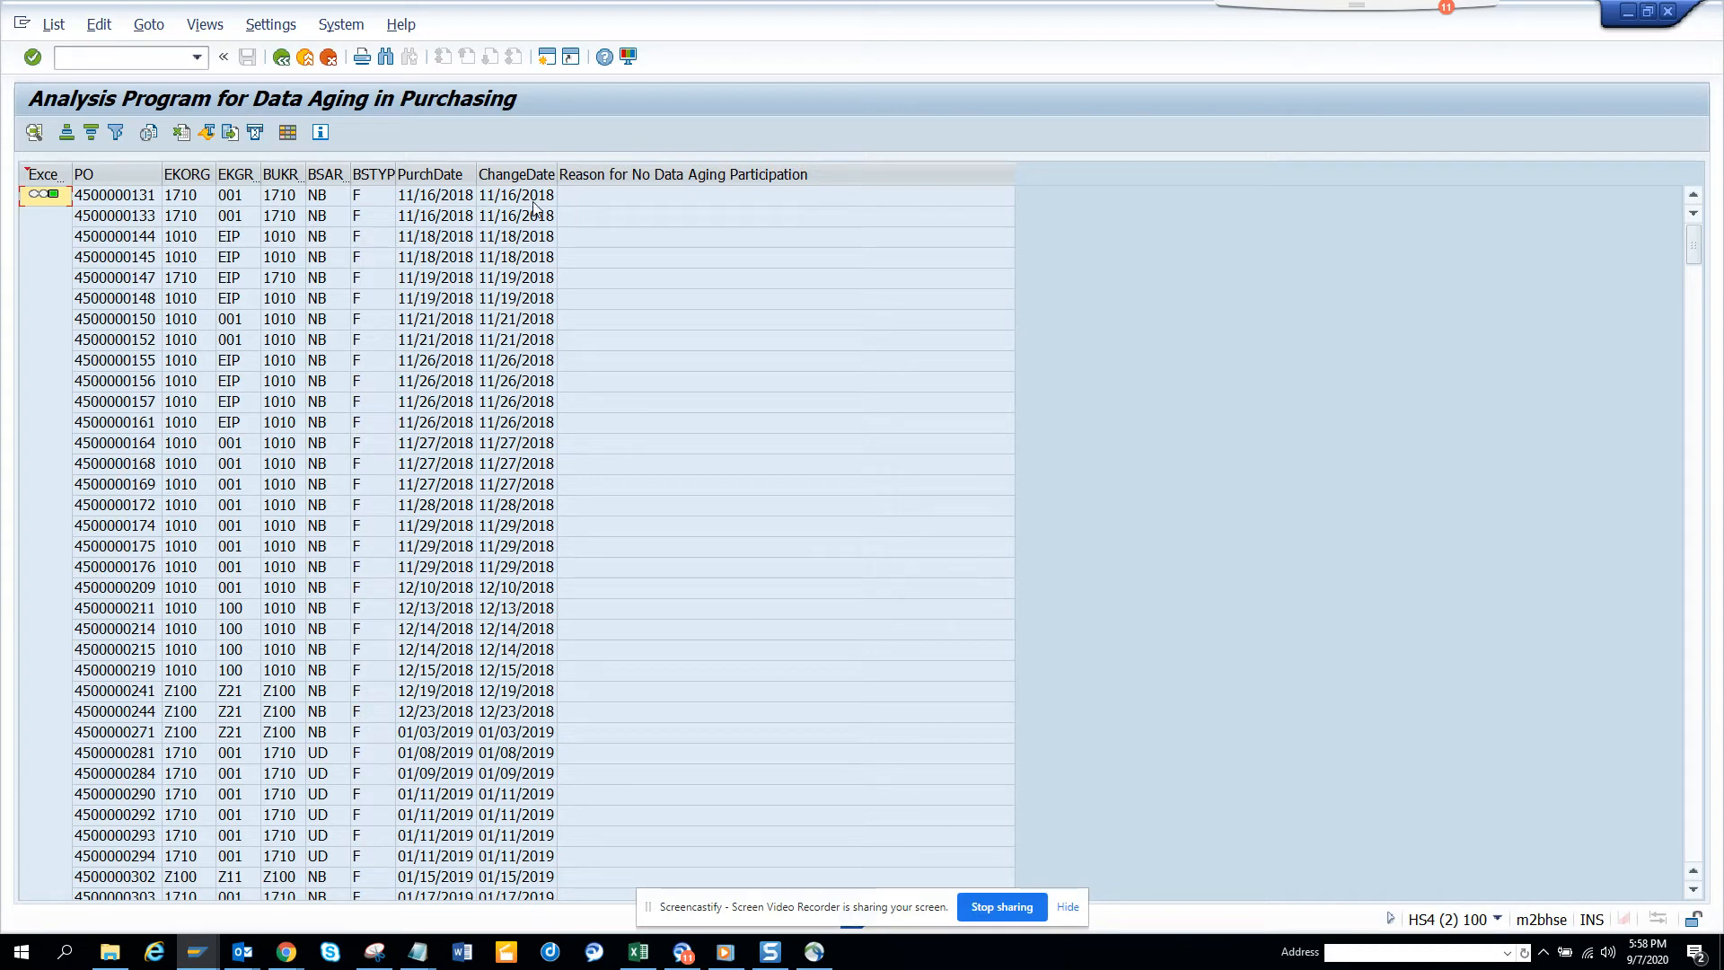
mouse_move(537, 605)
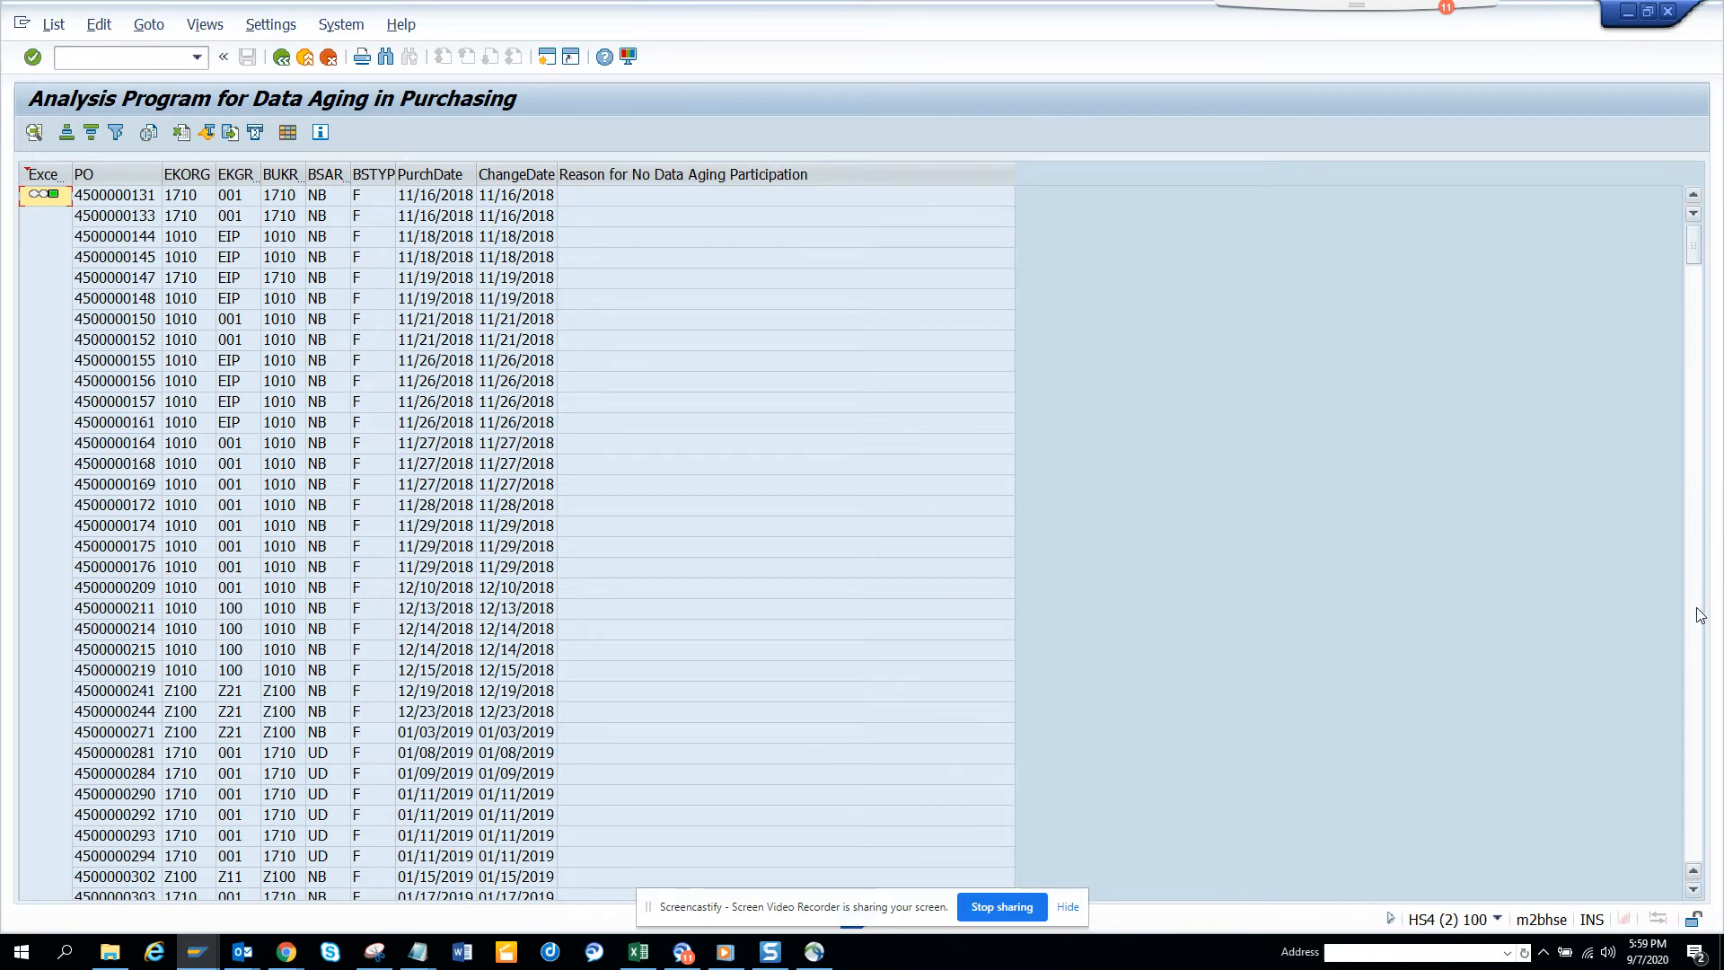
scroll(down, 3)
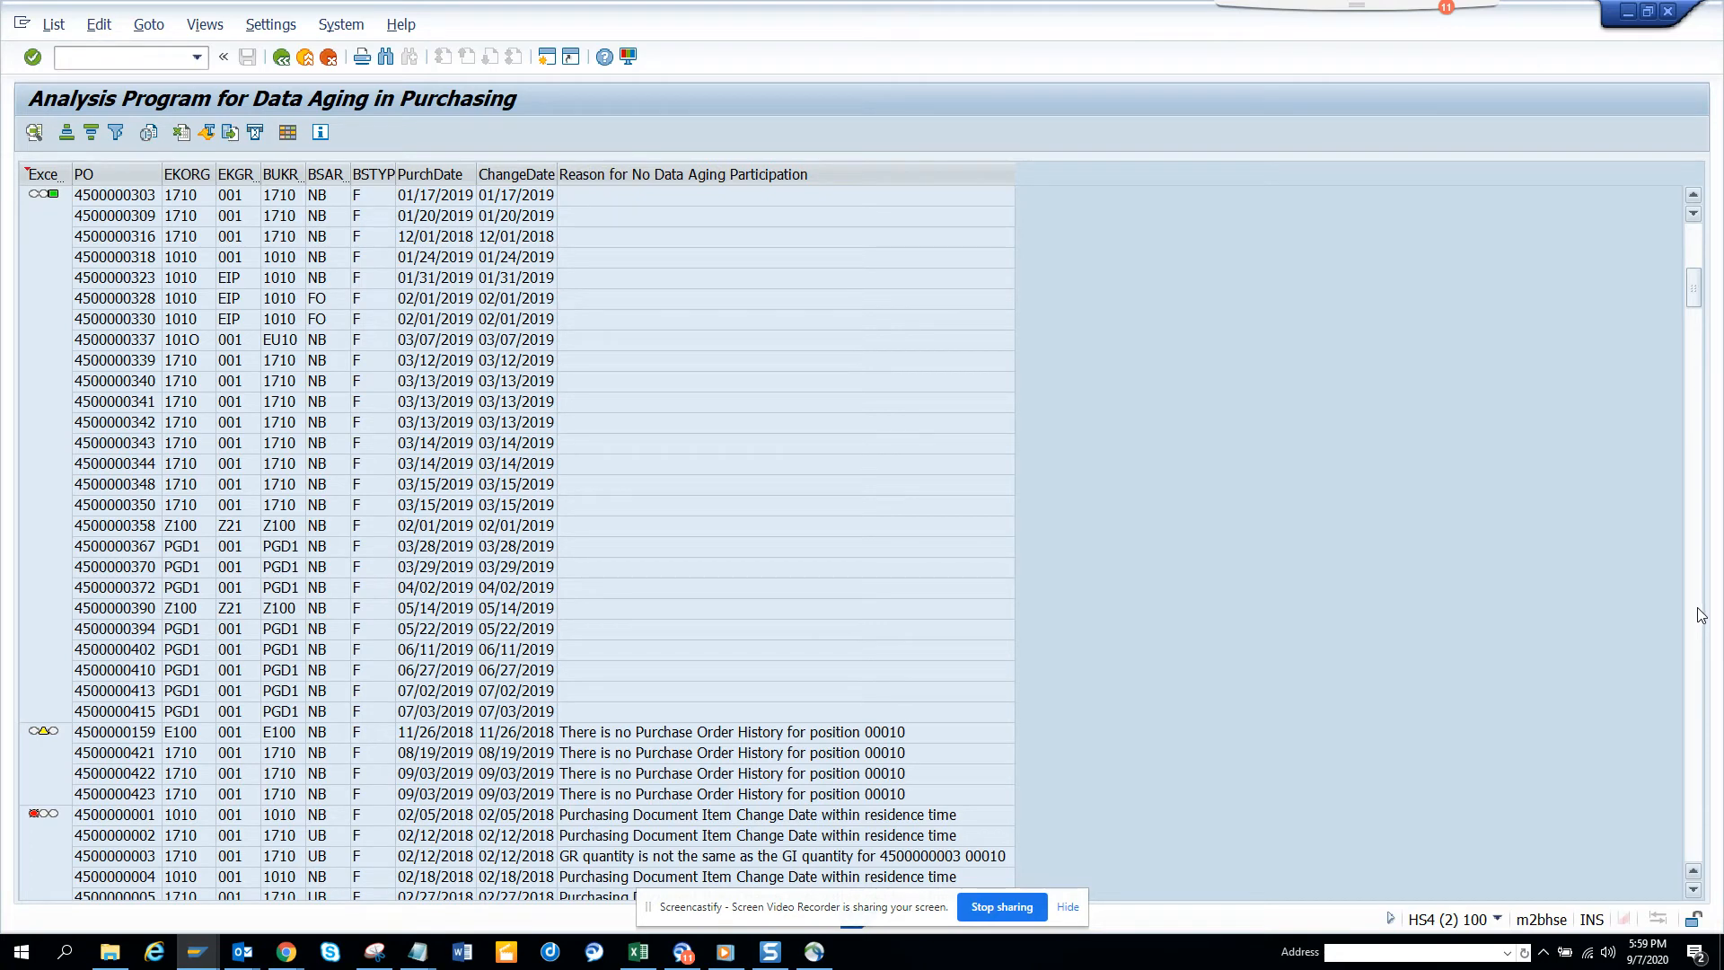
mouse_move(1383, 693)
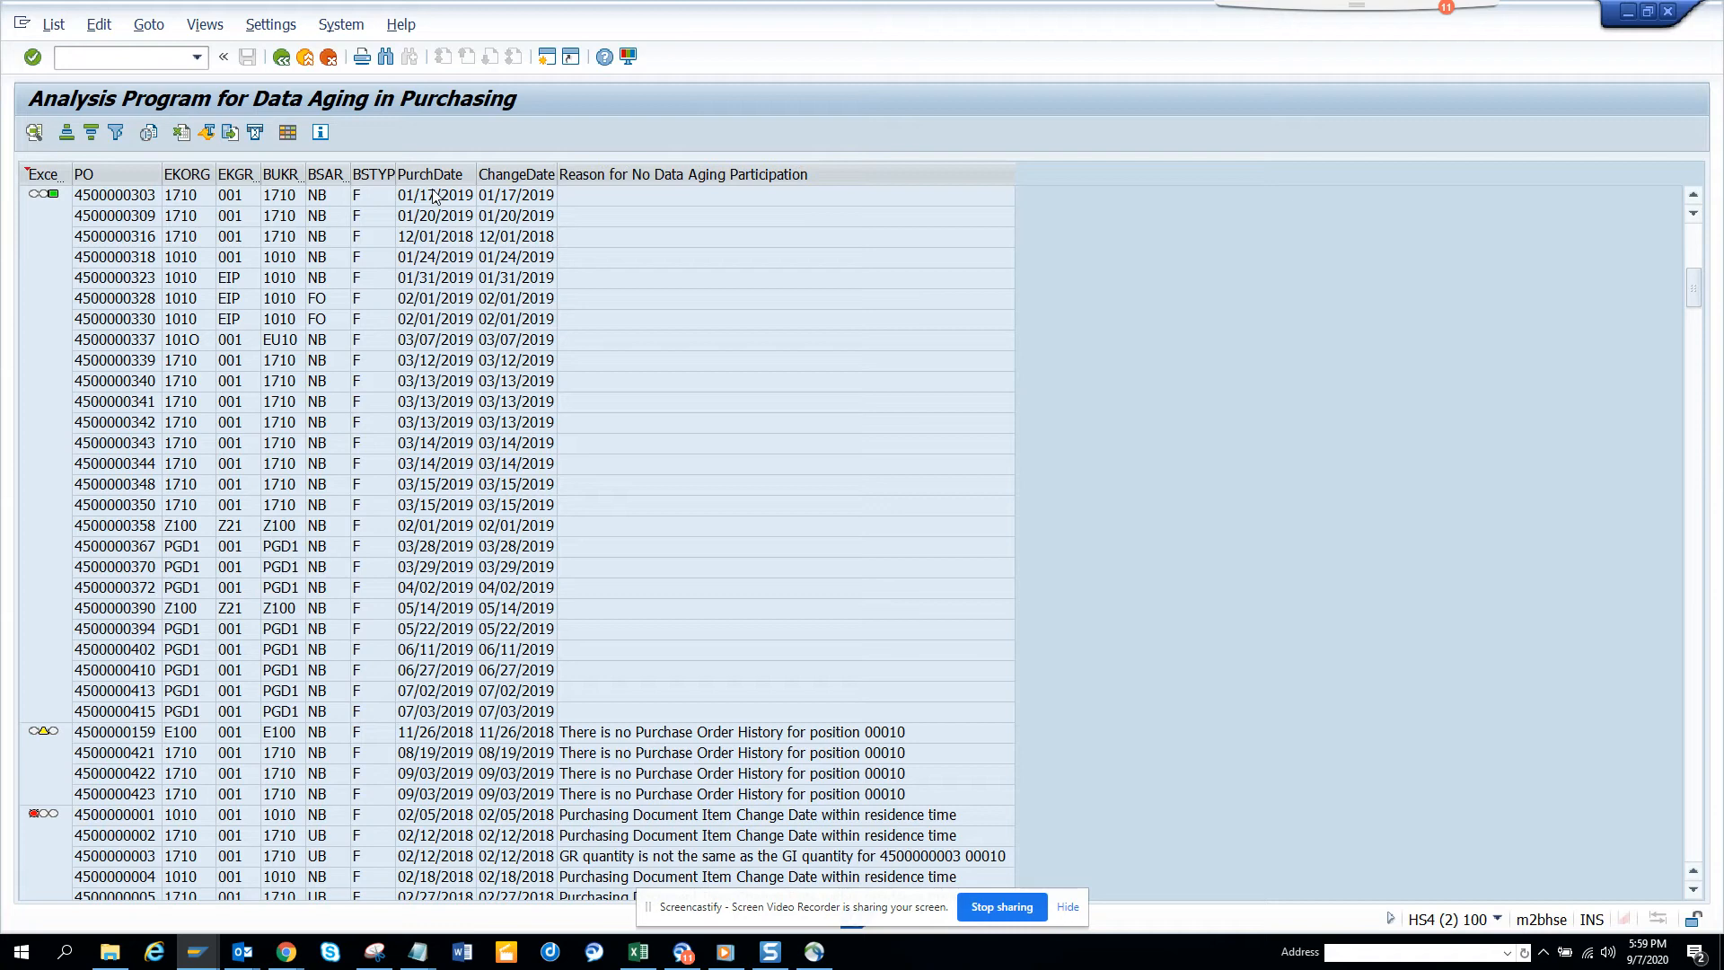
mouse_move(432, 474)
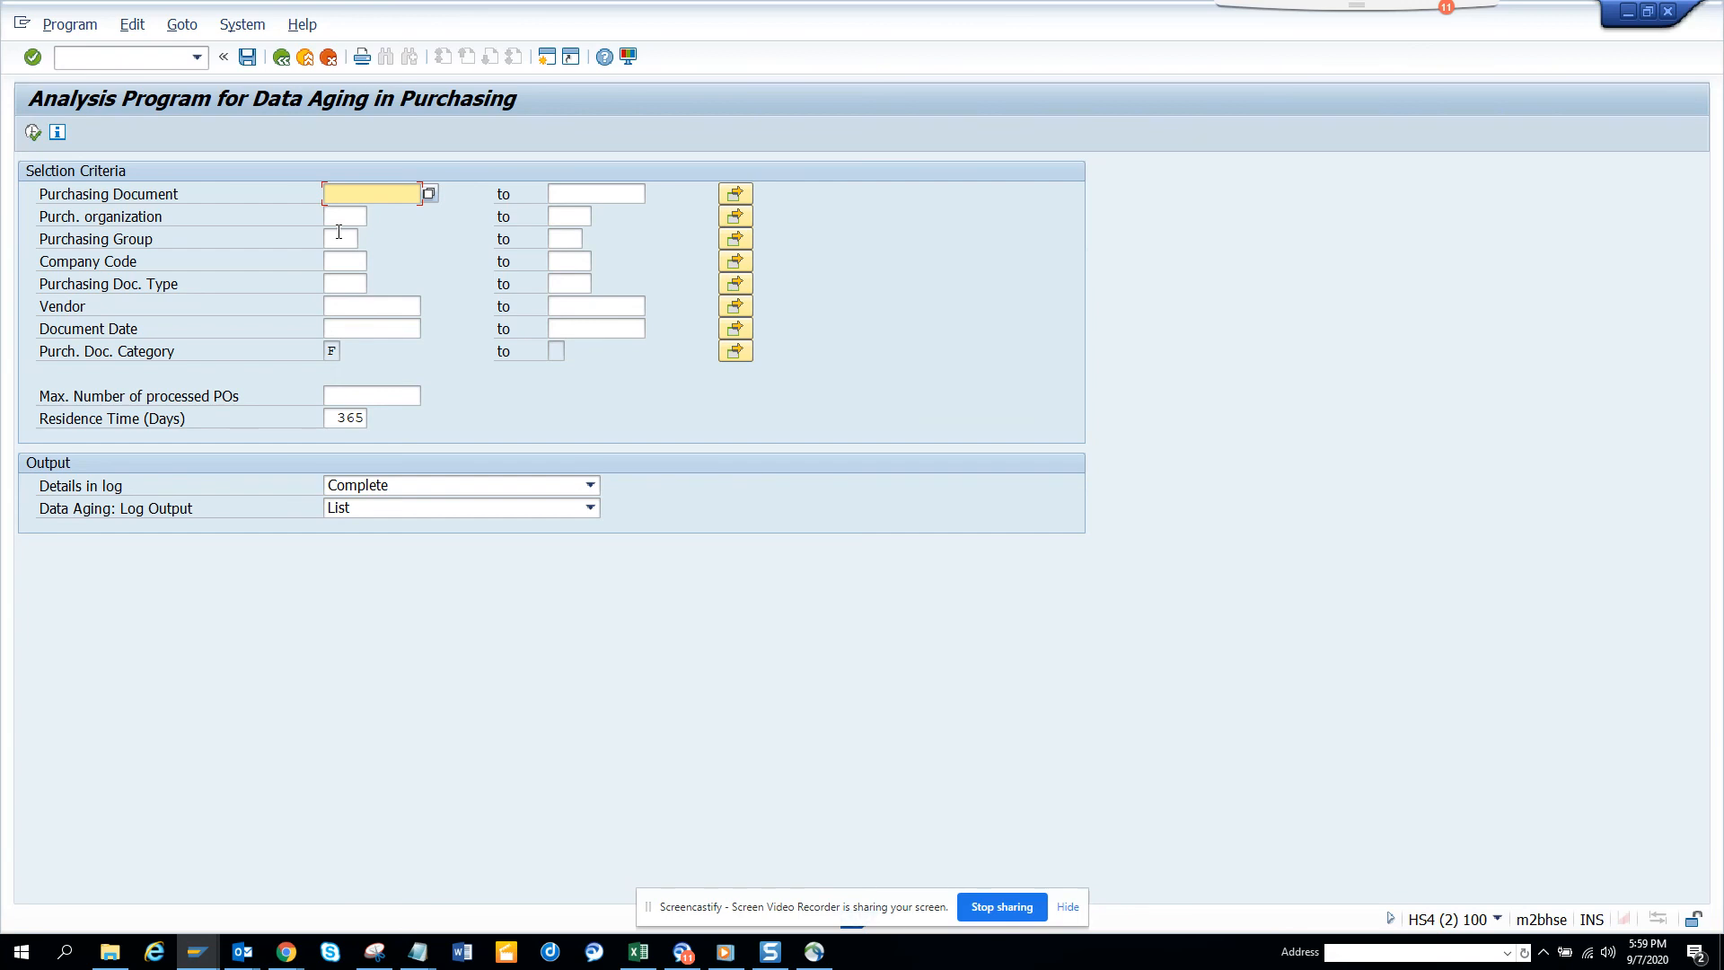
mouse_move(348, 259)
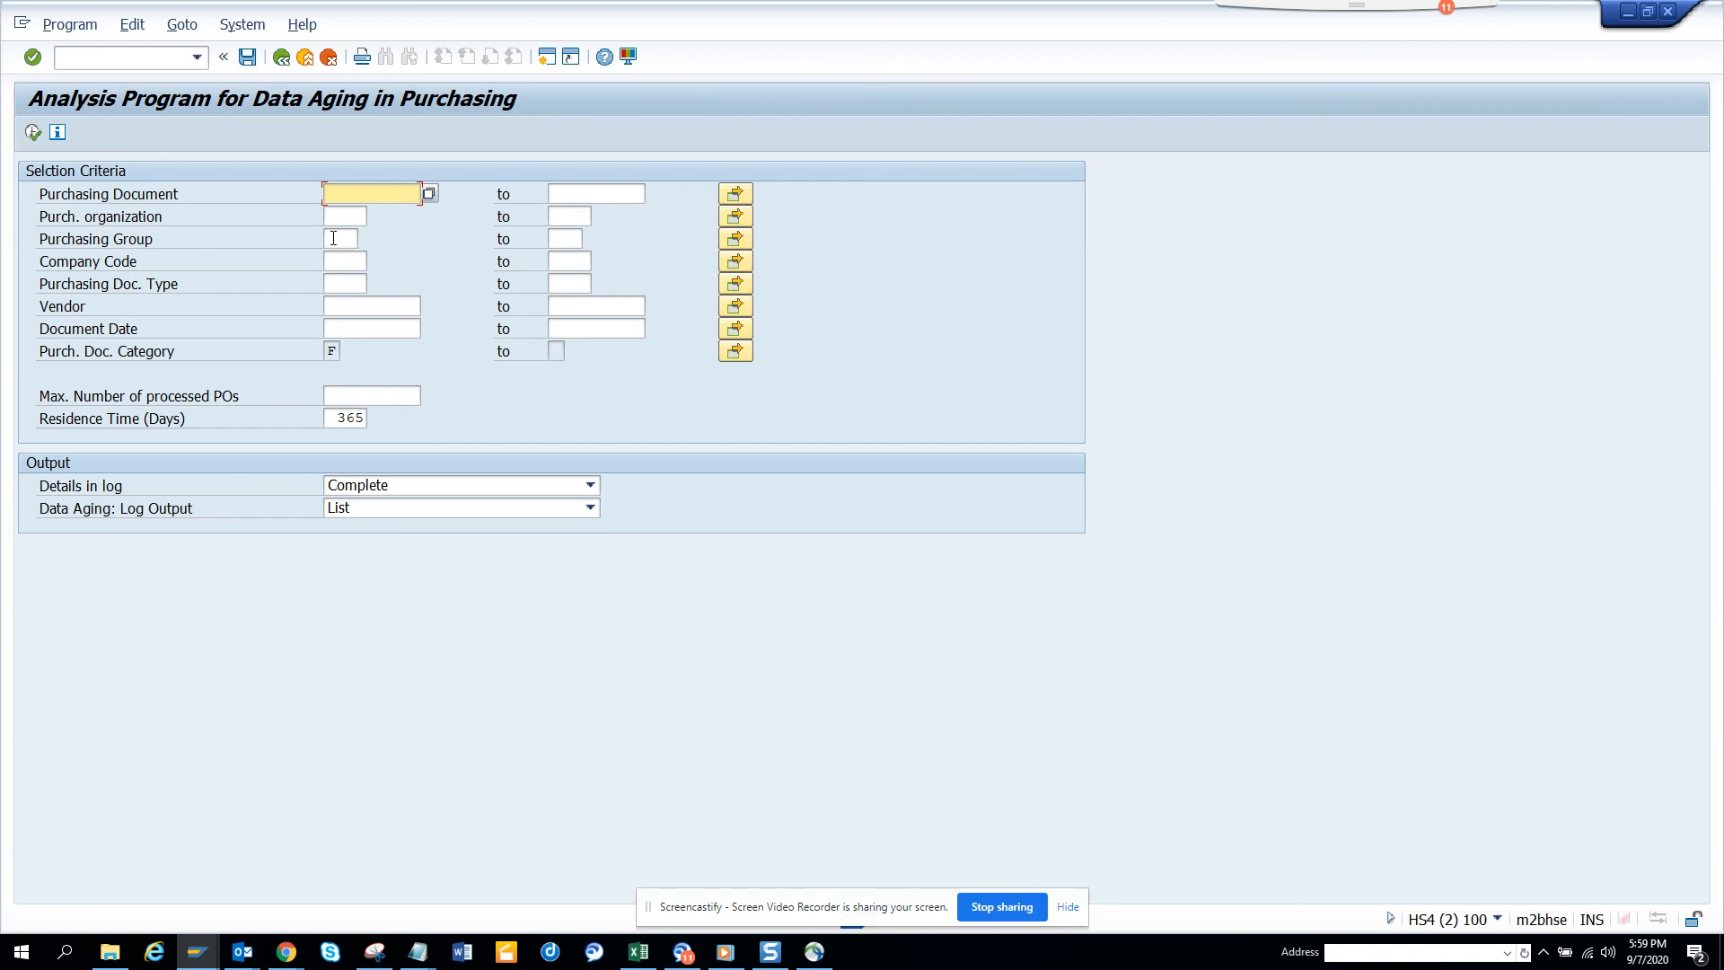
mouse_move(493, 388)
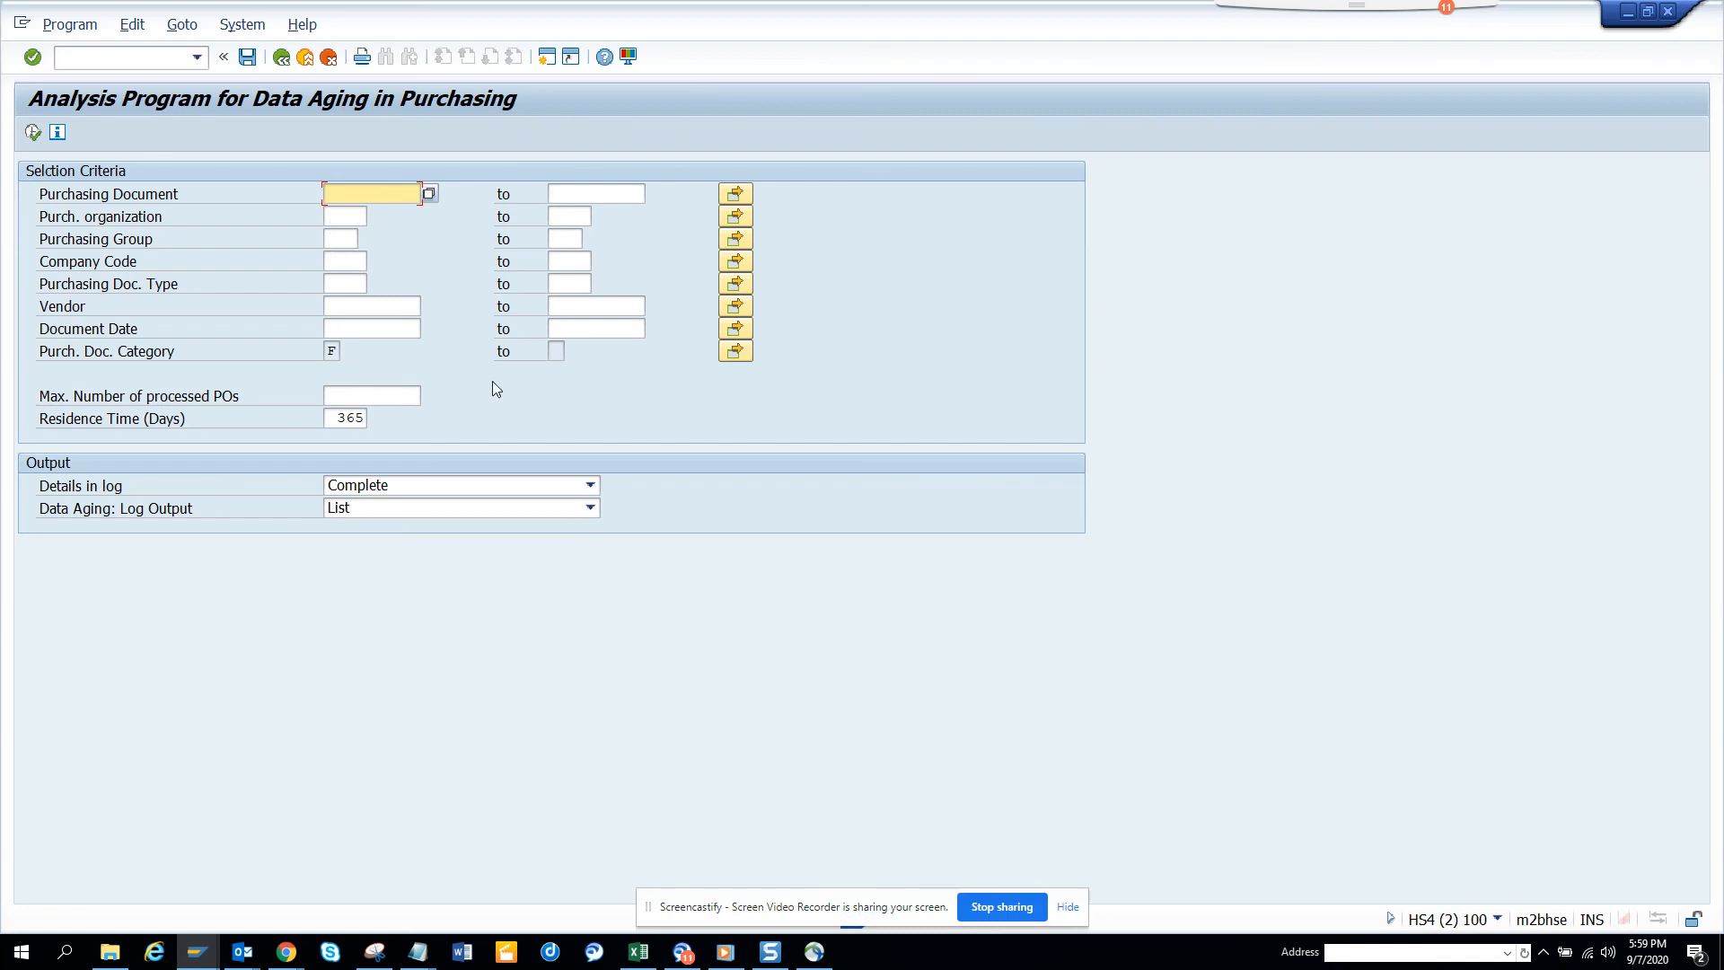
mouse_move(746, 581)
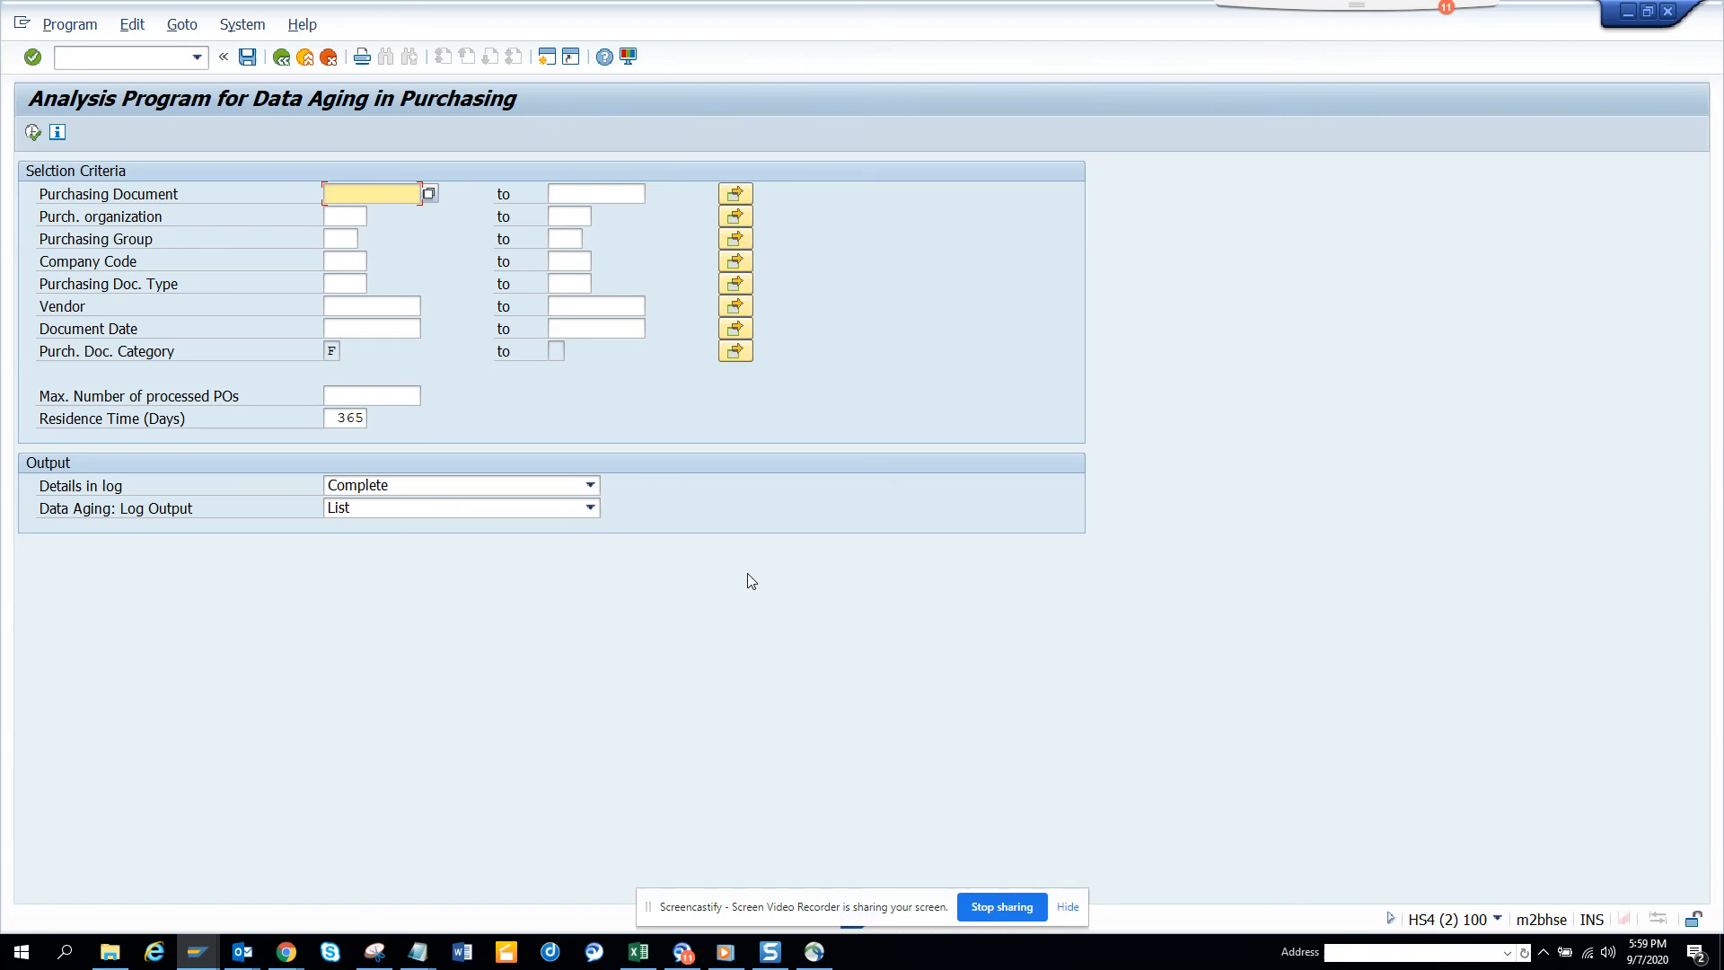
mouse_move(986, 844)
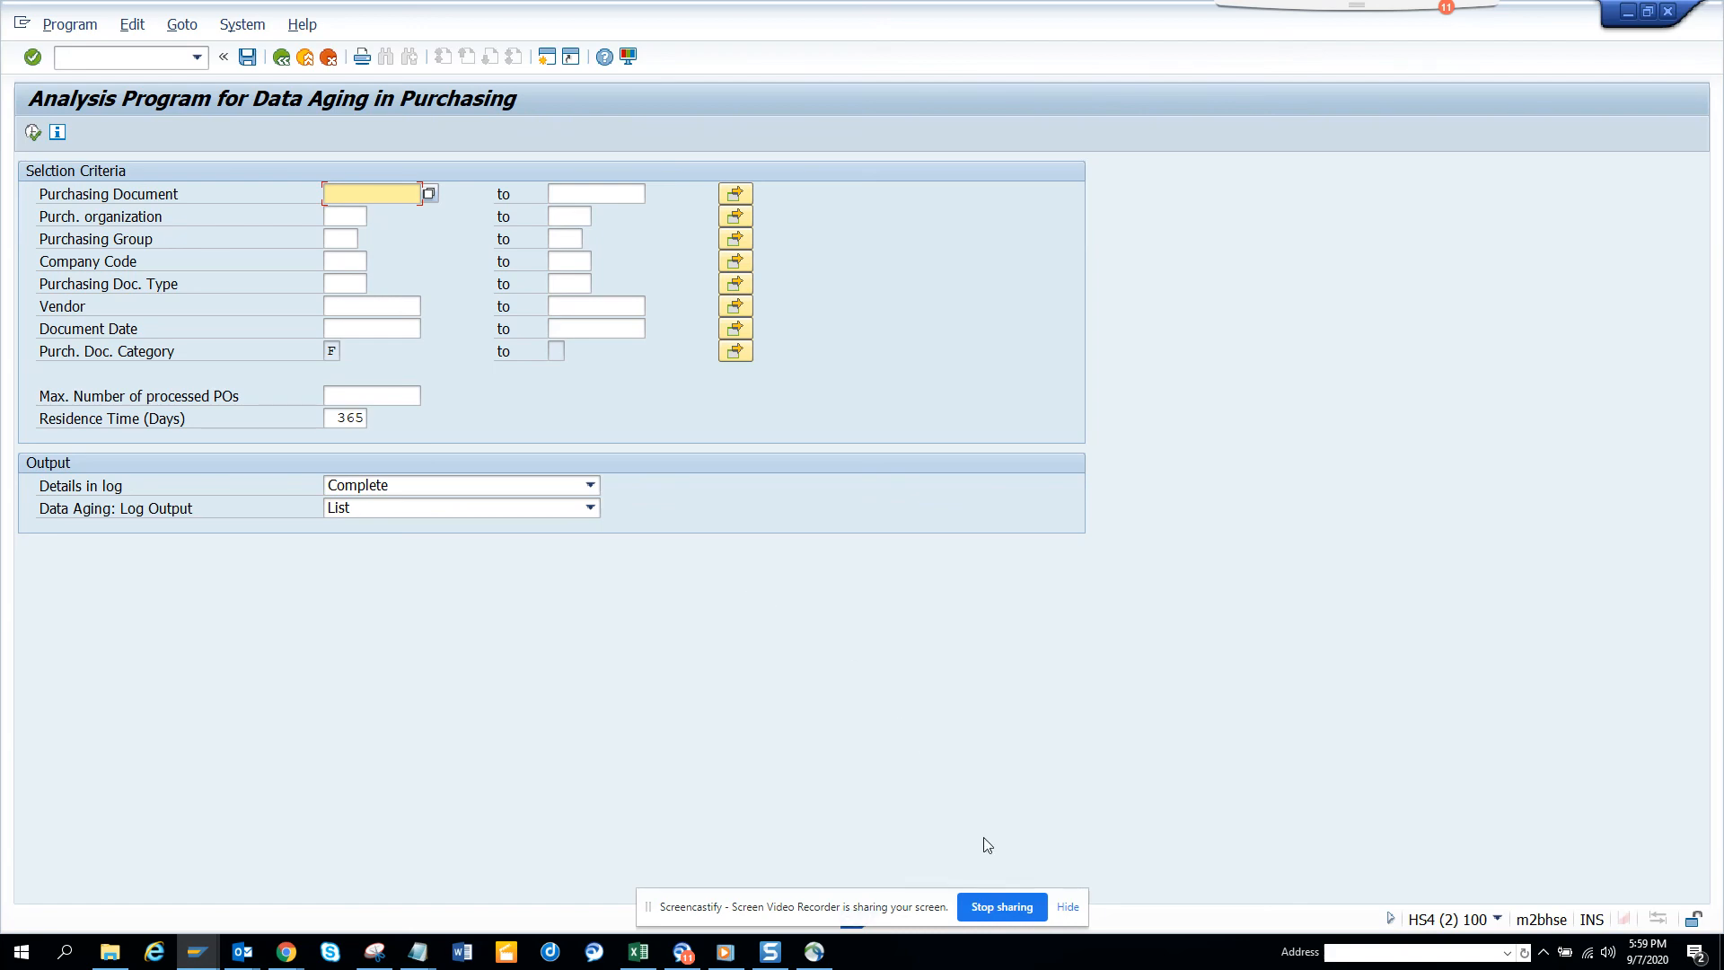